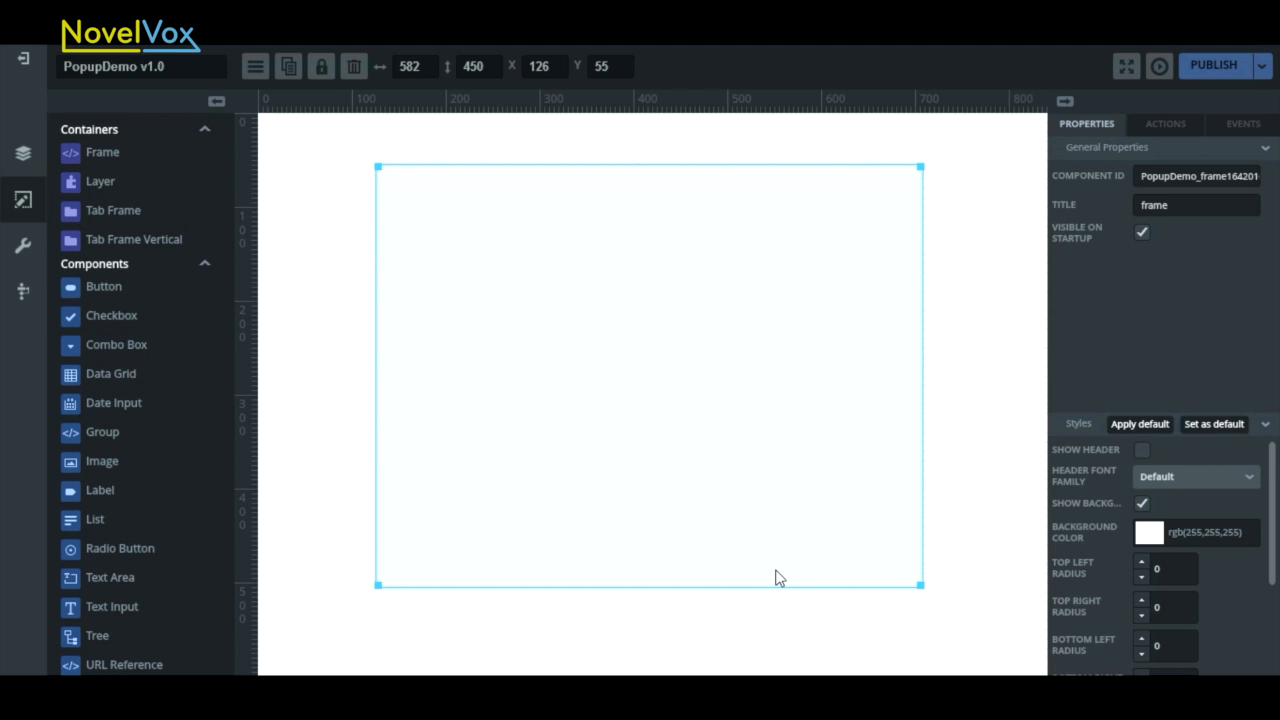
- Drop a blue Button component from the Components list into the centre of the frame
{"action": "left_click_drag", "start_coordinate": [104, 286], "coordinate": [300, 300]}
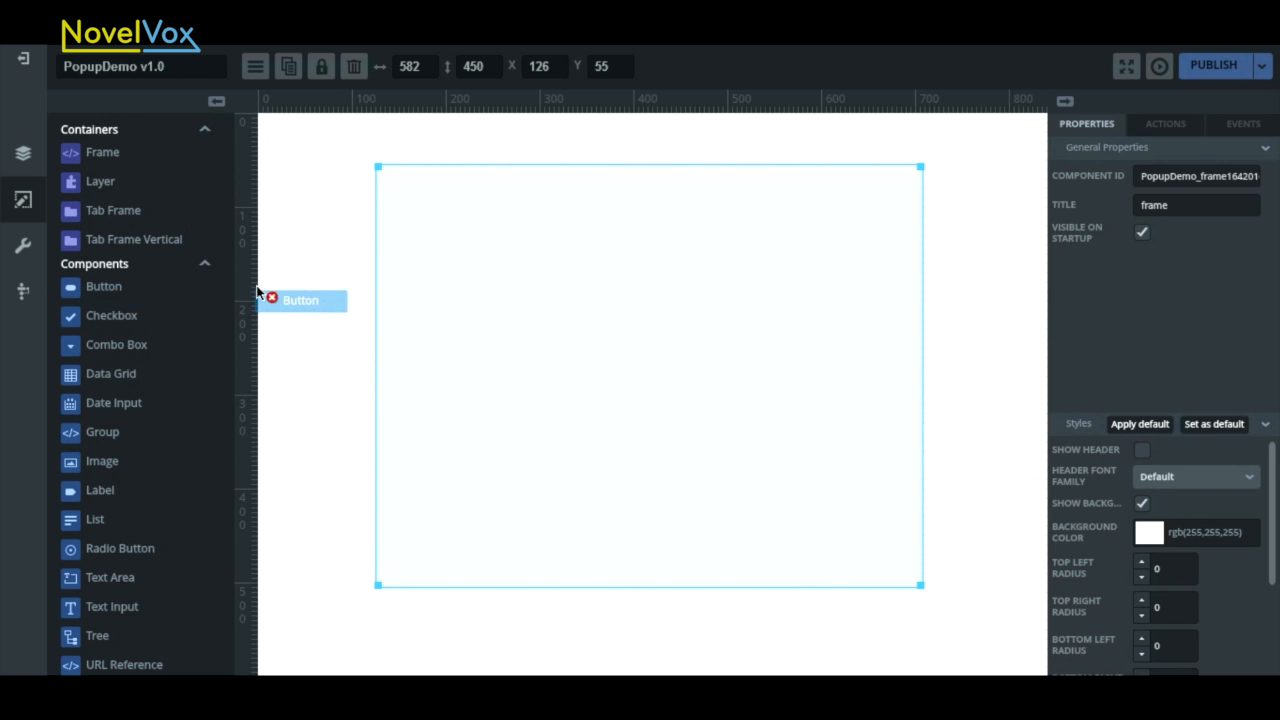
{"action": "left_click_drag", "start_coordinate": [300, 300], "coordinate": [678, 334]}
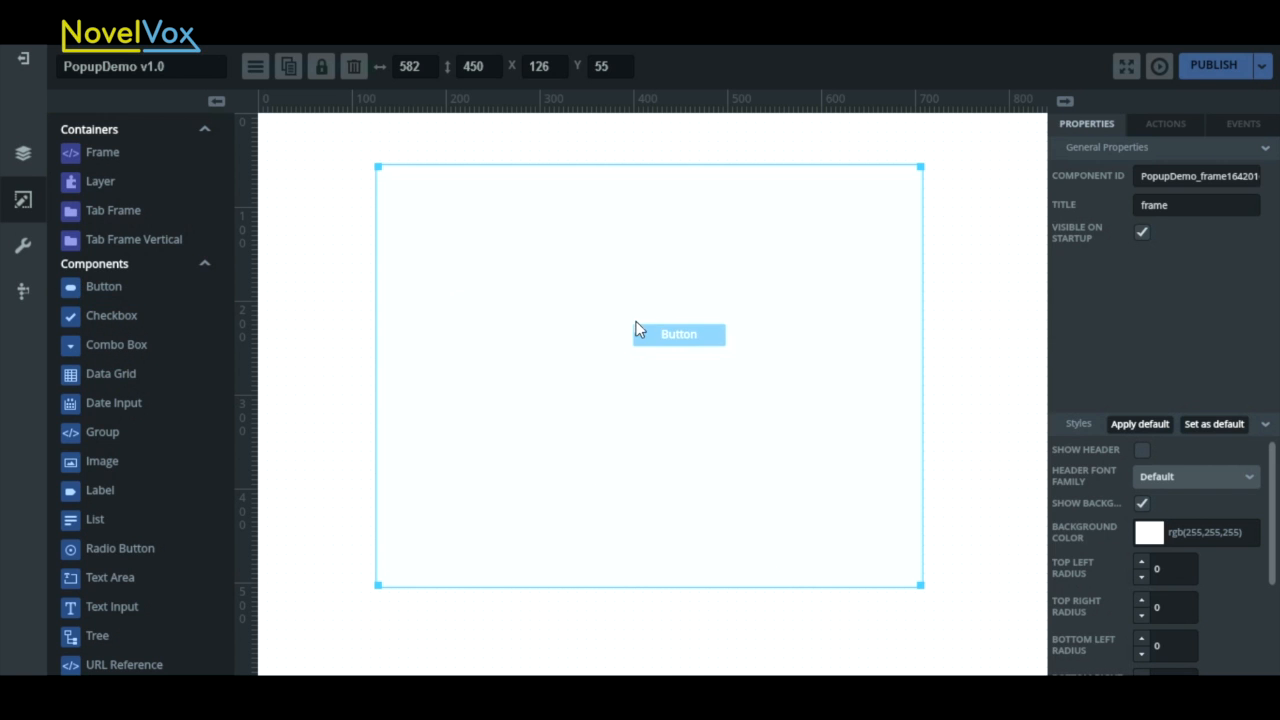
{"action": "left_click", "coordinate": [678, 332]}
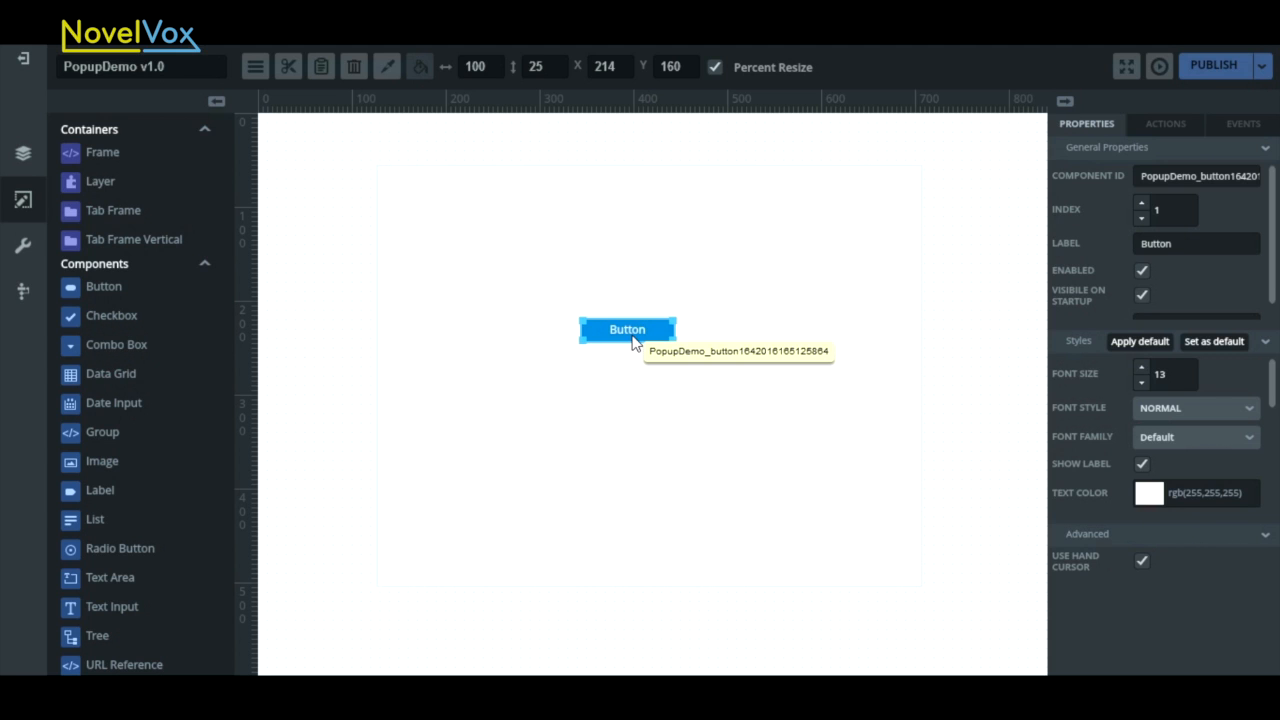
{"action": "mouse_move", "coordinate": [650, 336]}
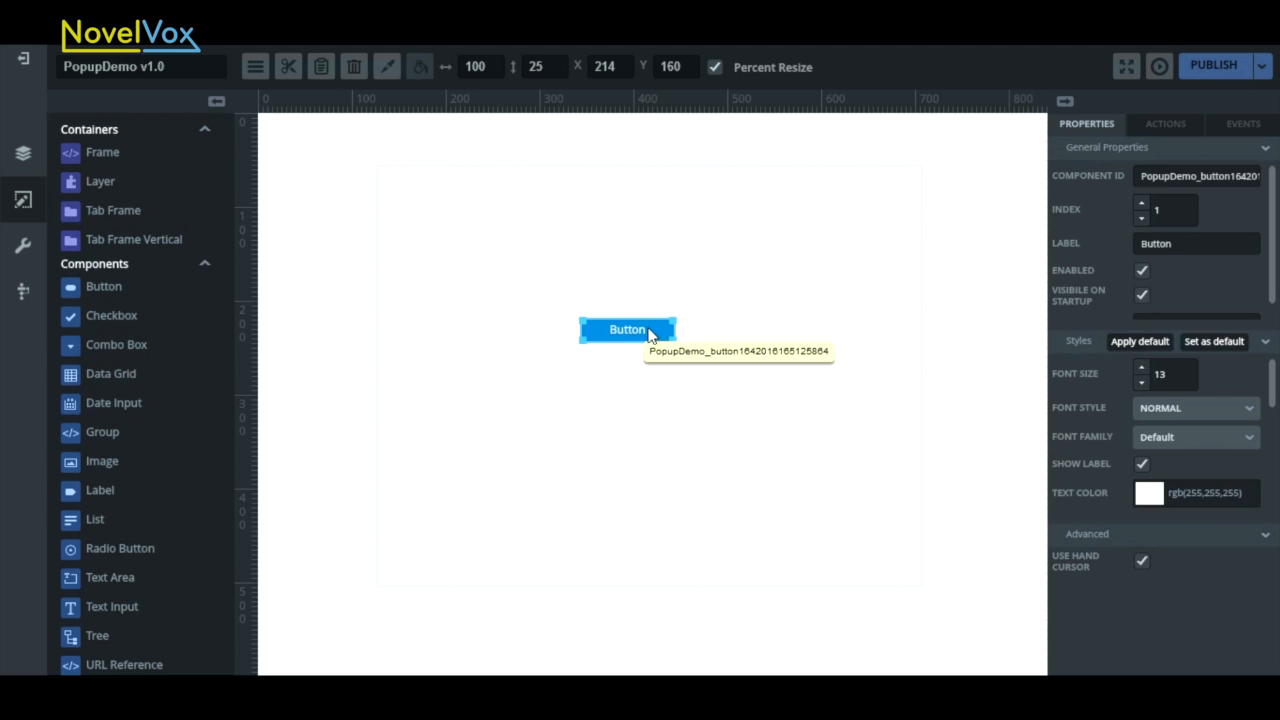
{"action": "mouse_move", "coordinate": [1104, 78]}
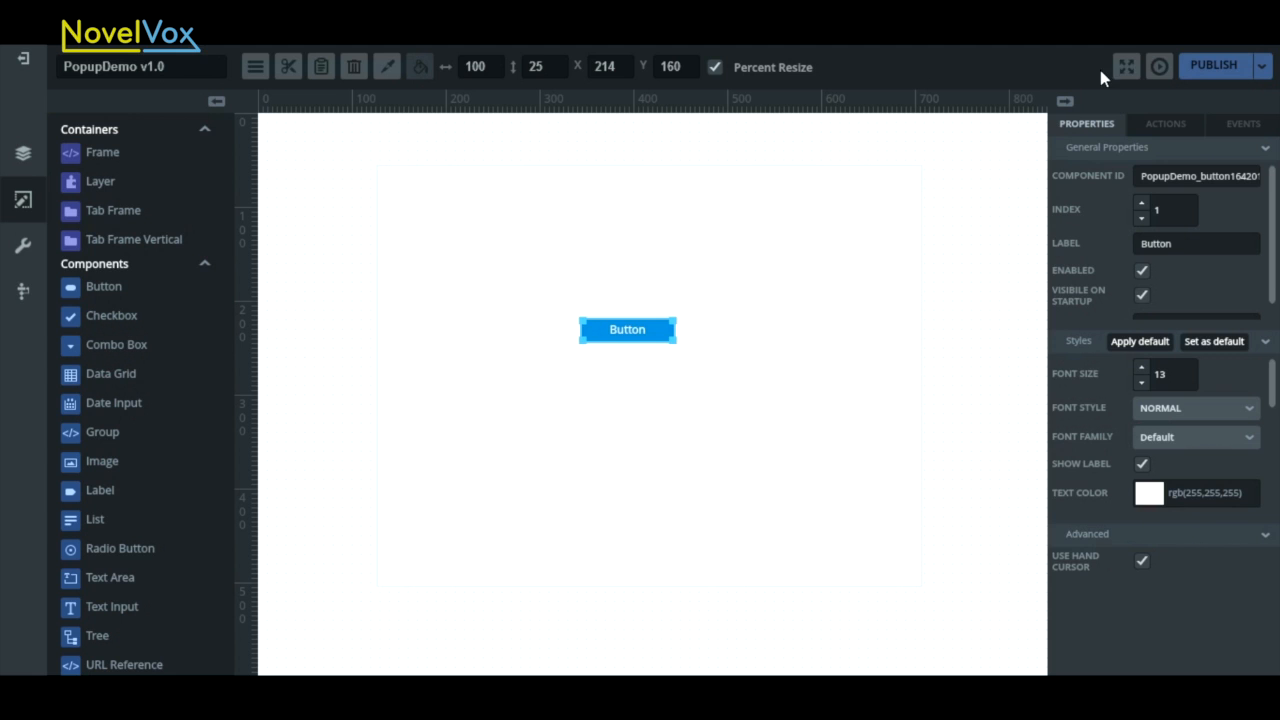
{"action": "mouse_move", "coordinate": [1160, 66]}
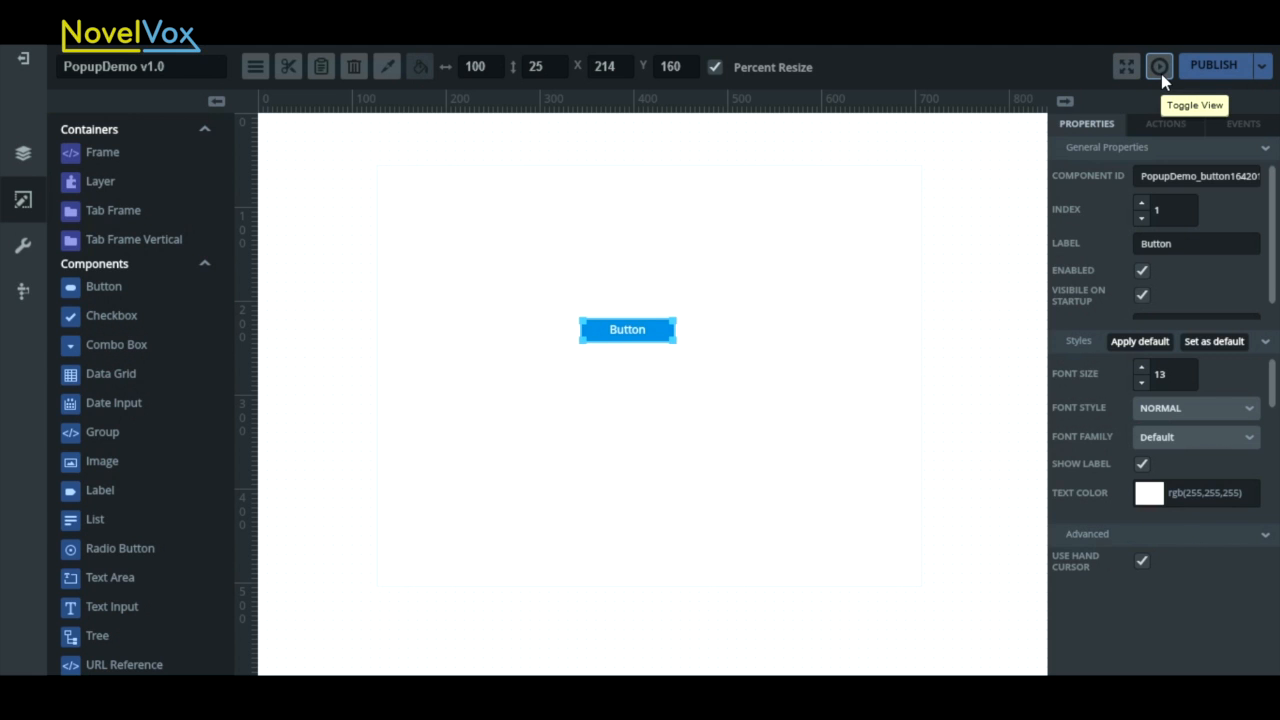
{"action": "mouse_move", "coordinate": [1126, 66]}
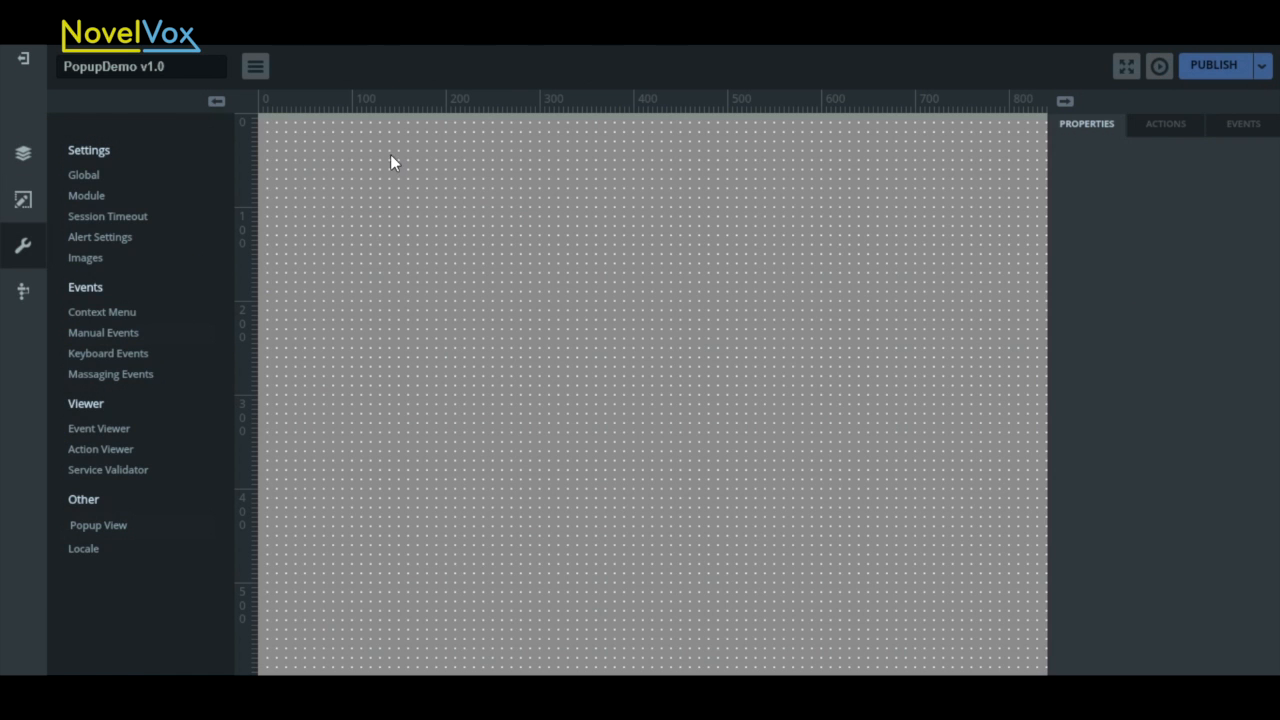
{"action": "mouse_move", "coordinate": [222, 536]}
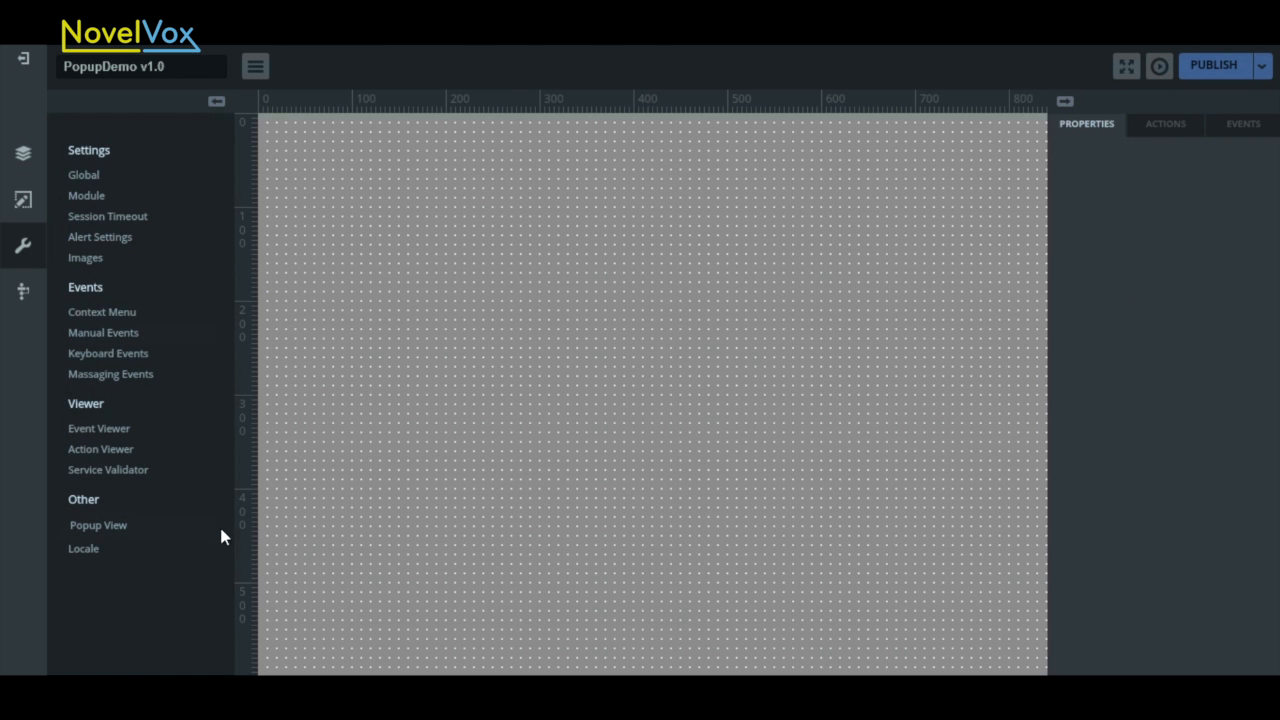
{"action": "mouse_move", "coordinate": [24, 200]}
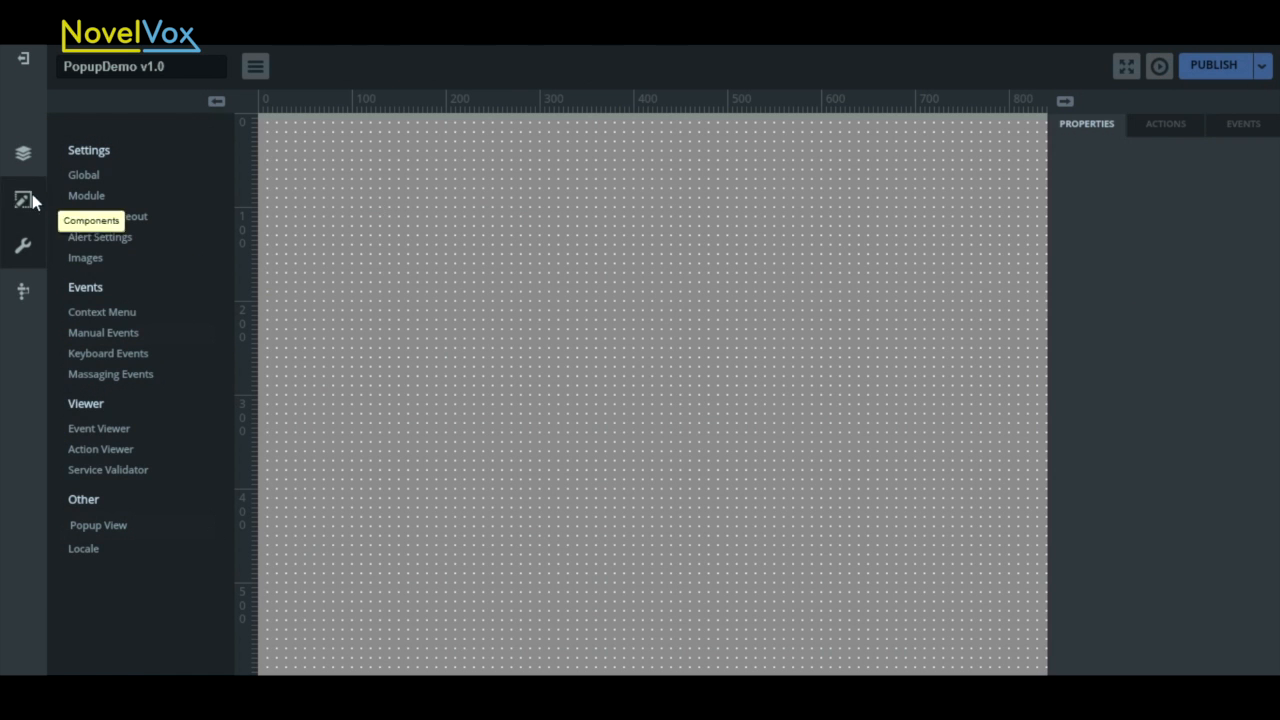
- Add a frame near the top of the canvas with Show Header on and title 'Message Box'
{"action": "left_click", "coordinate": [24, 200]}
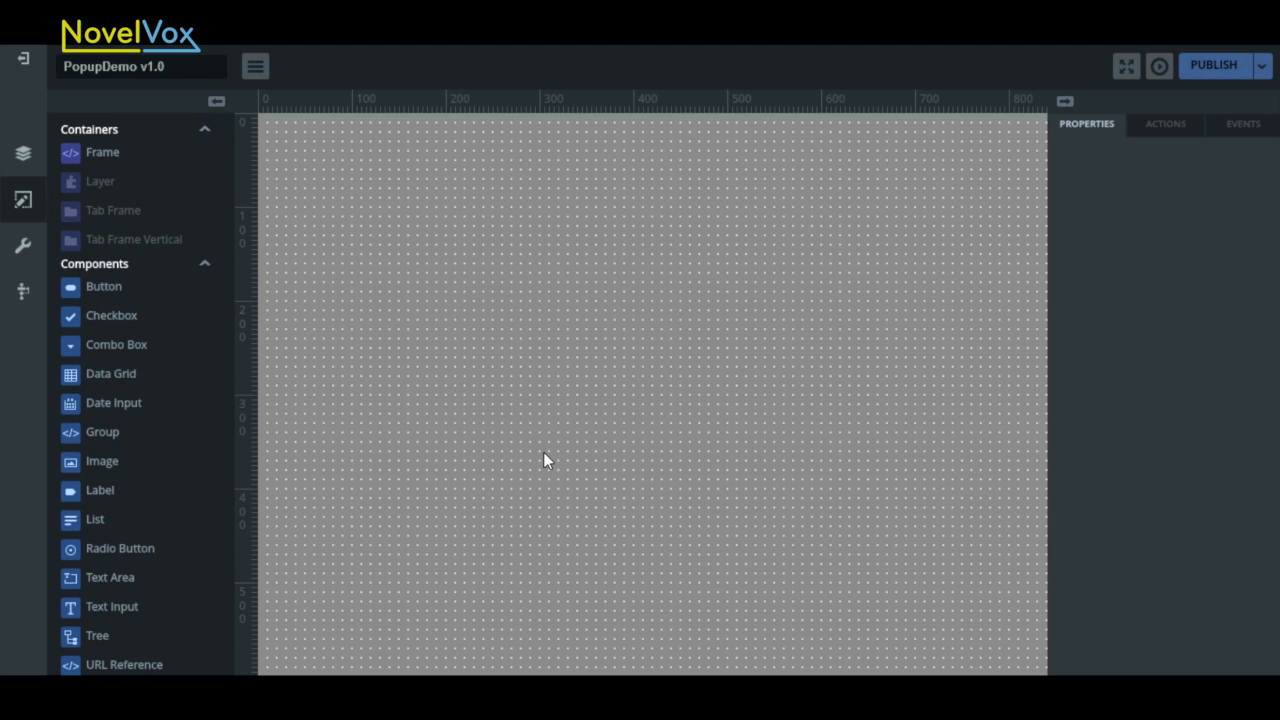
{"action": "left_click_drag", "start_coordinate": [448, 228], "coordinate": [544, 322]}
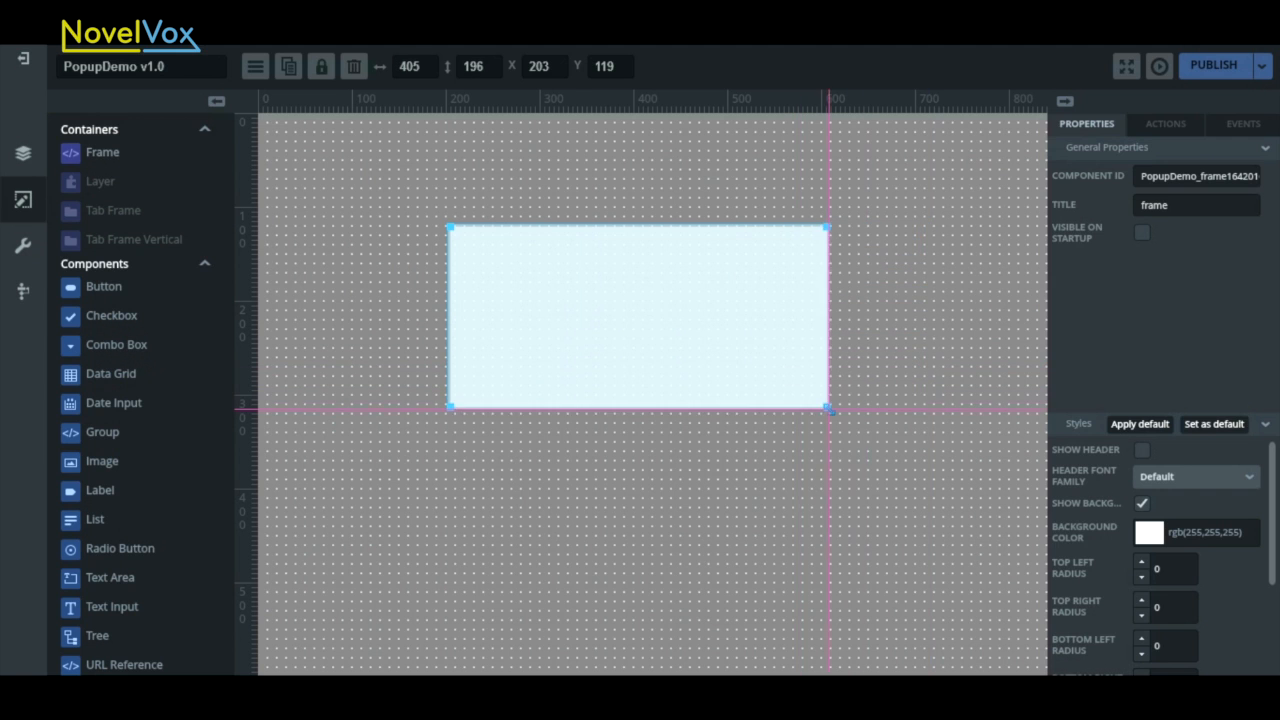
{"action": "left_click_drag", "start_coordinate": [636, 316], "coordinate": [636, 290]}
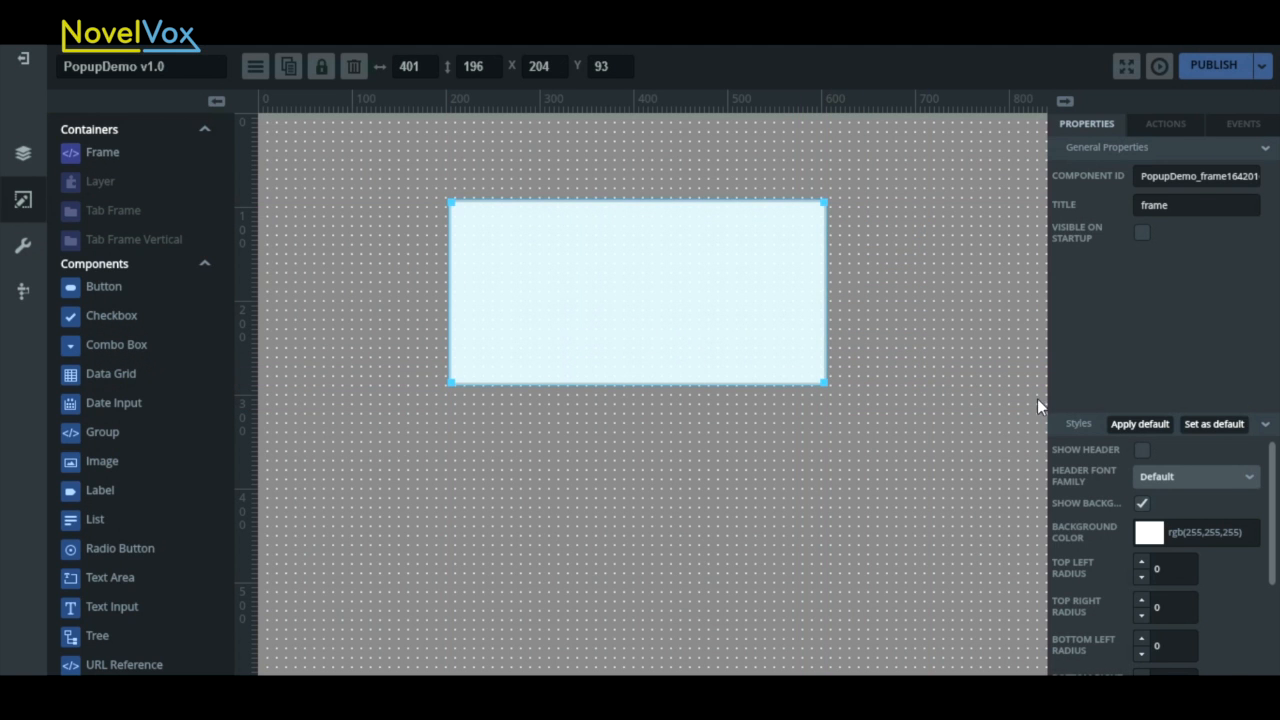
{"action": "left_click", "coordinate": [1142, 448]}
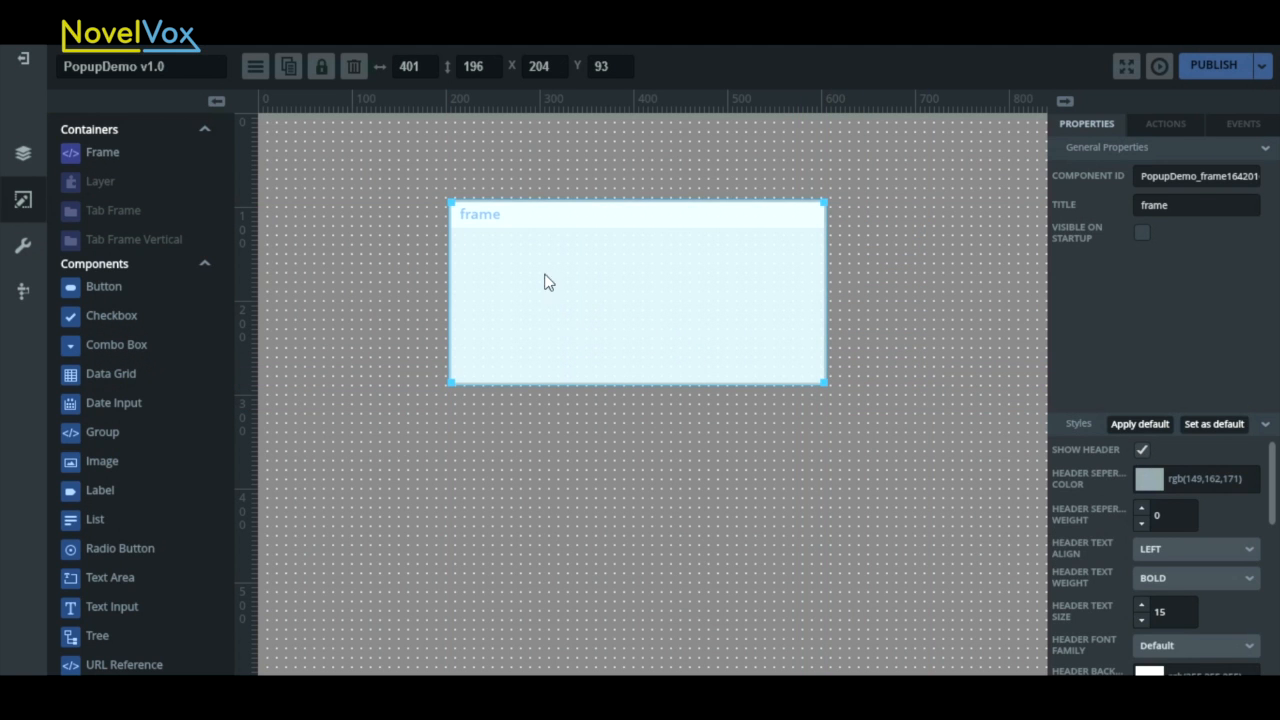
{"action": "mouse_move", "coordinate": [1144, 450]}
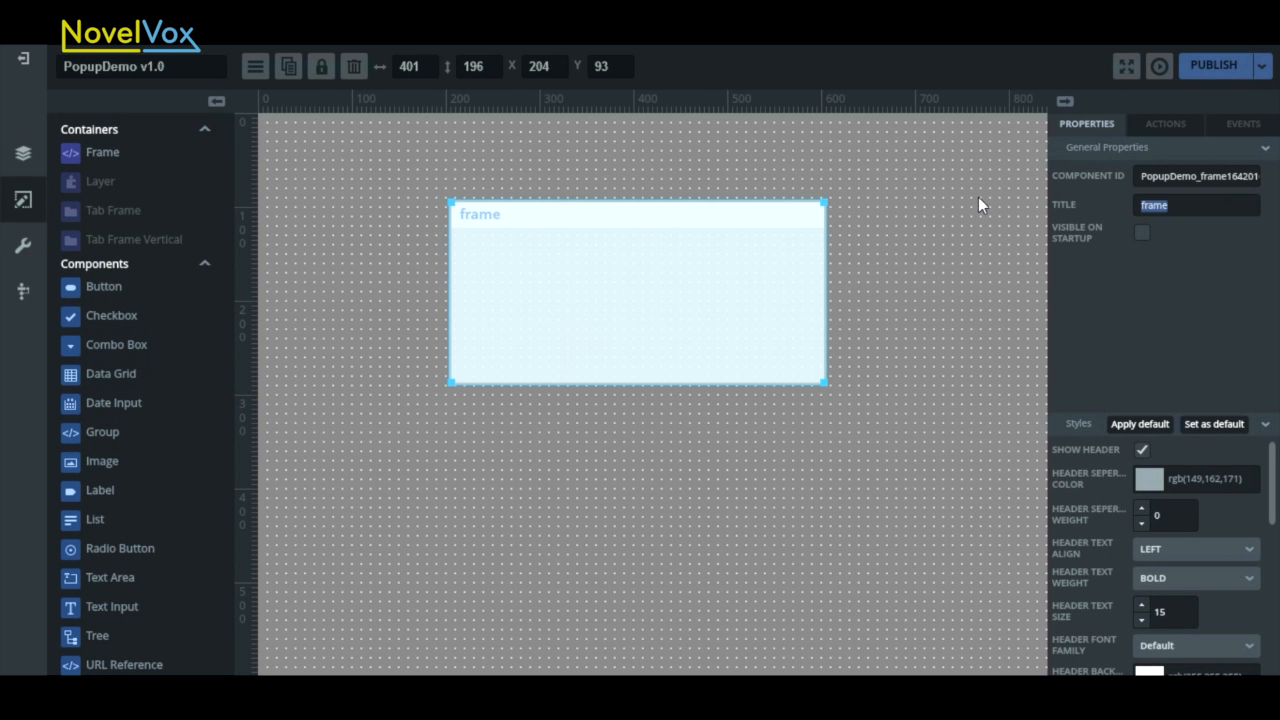
{"action": "type", "text": "Message Box"}
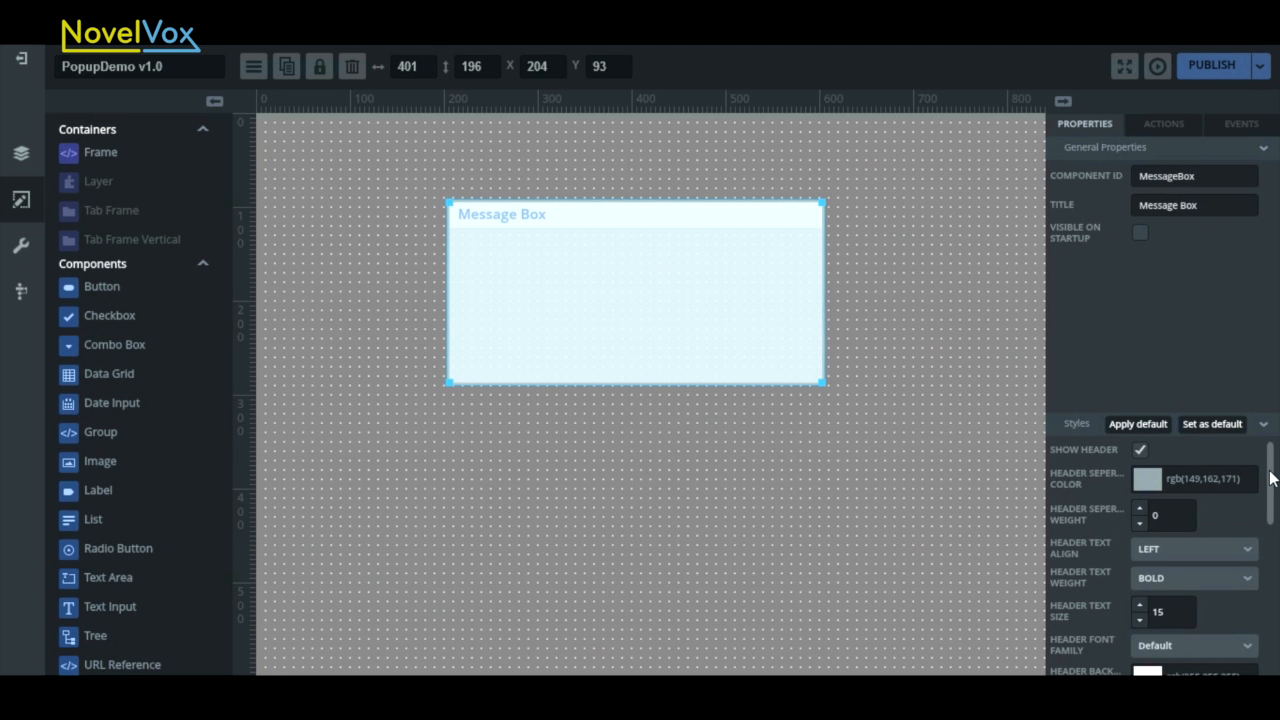
- Set the Message Box frame's Border Color to dark red (990000) in Styles
{"action": "scroll", "scroll_direction": "down", "scroll_amount": 3}
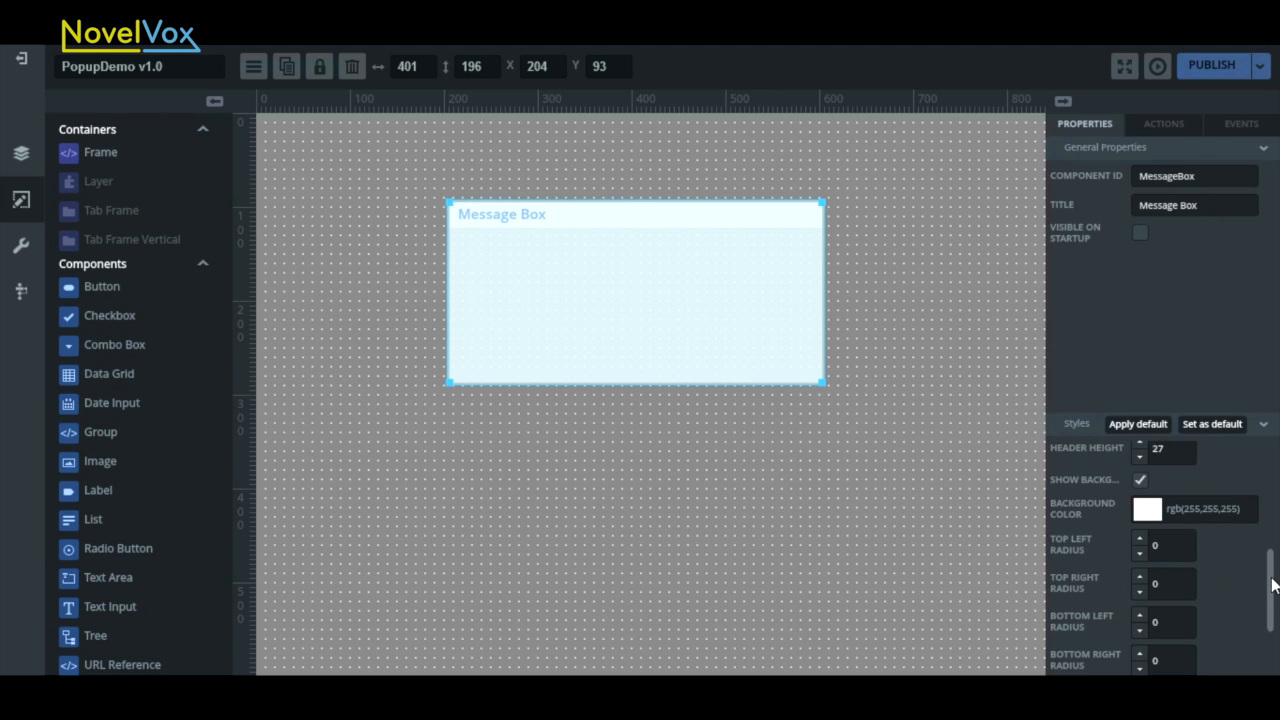
{"action": "scroll", "scroll_direction": "down", "scroll_amount": 3}
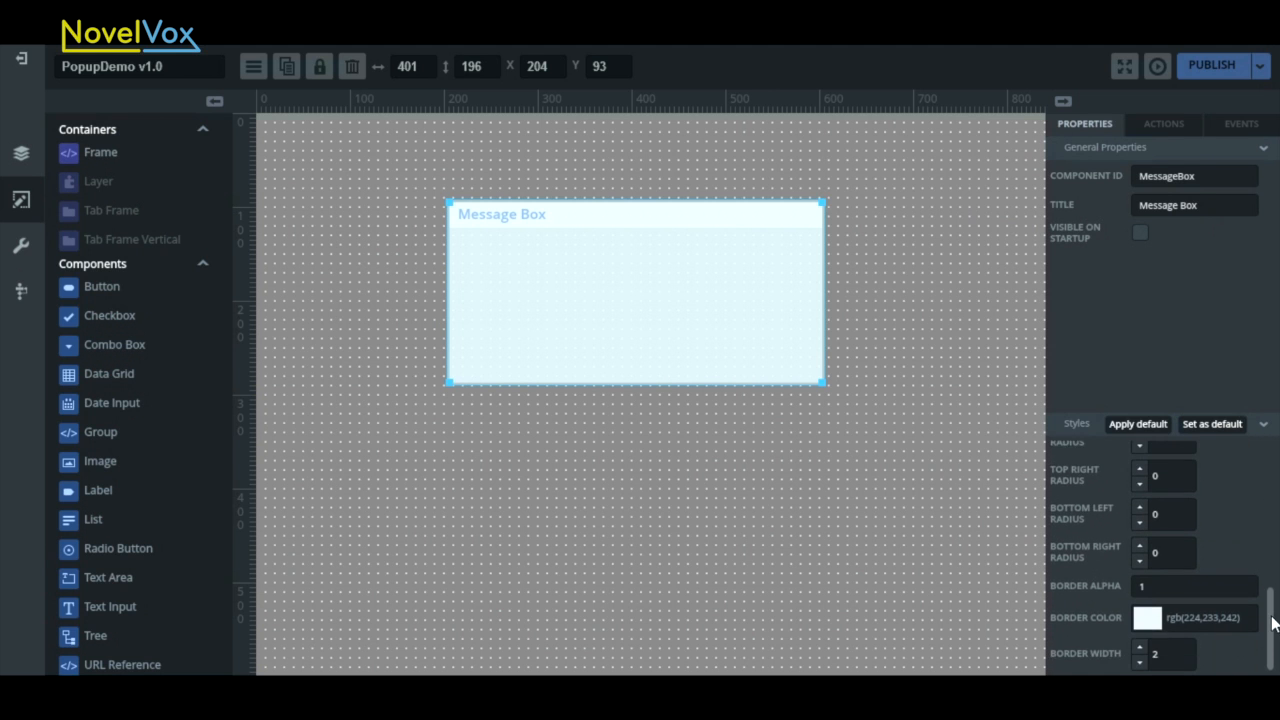
{"action": "left_click", "coordinate": [1148, 616]}
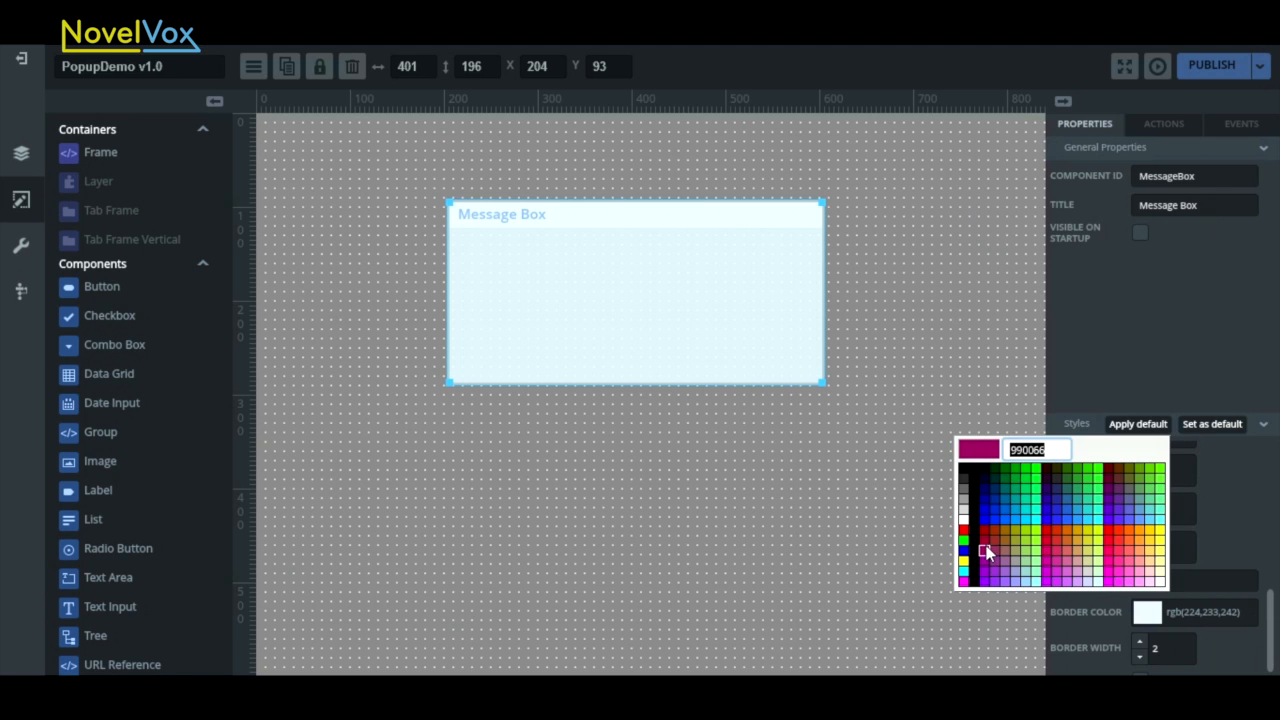
{"action": "left_click", "coordinate": [984, 532]}
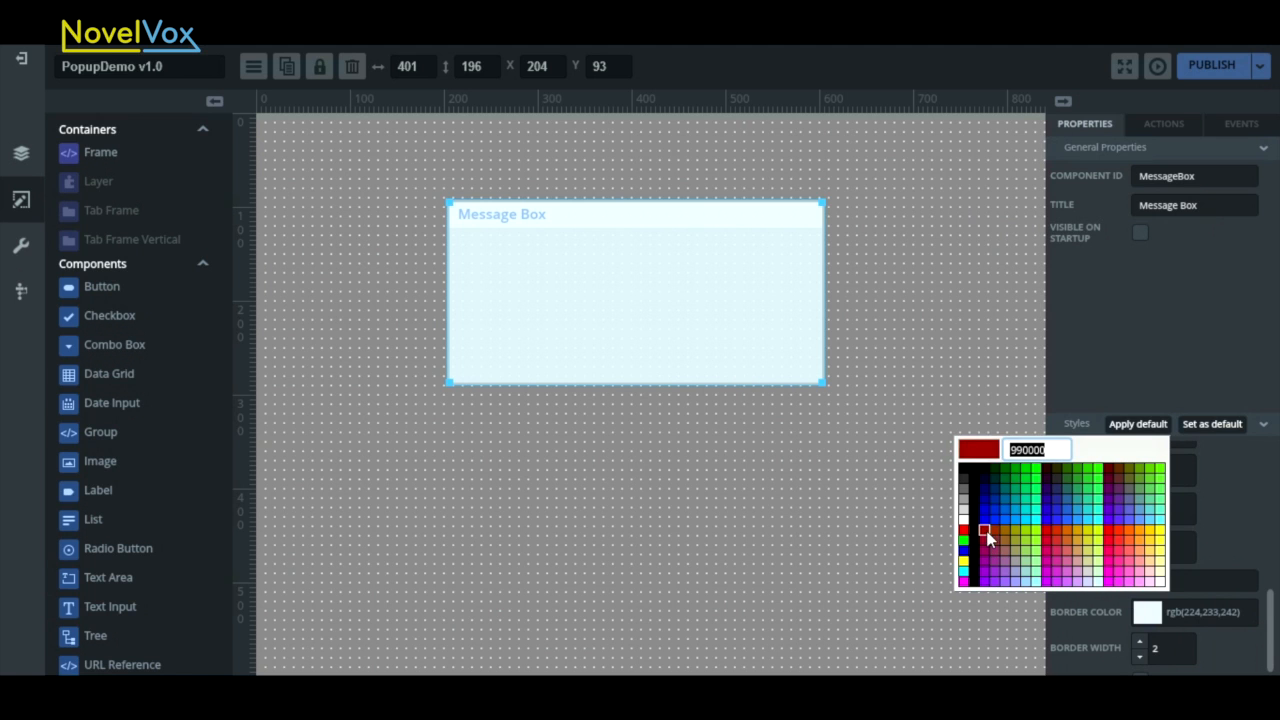
{"action": "left_click", "coordinate": [984, 530]}
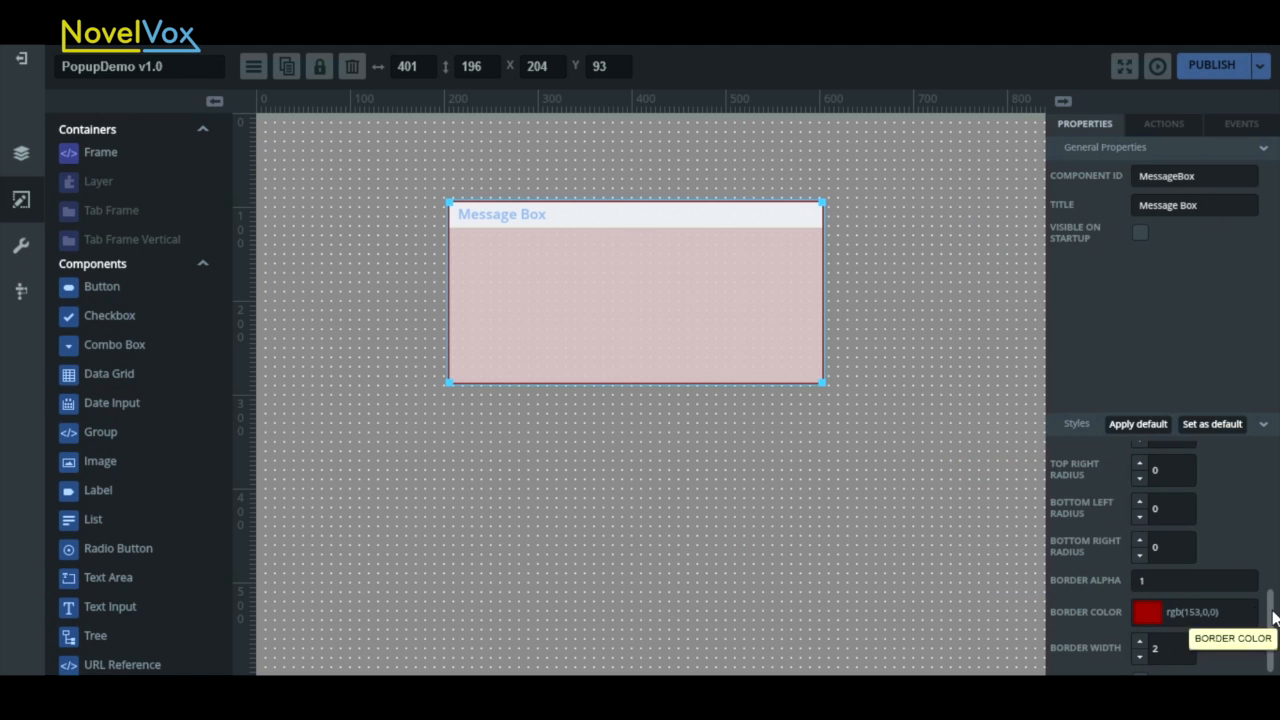
{"action": "scroll", "scroll_direction": "up", "scroll_amount": 3}
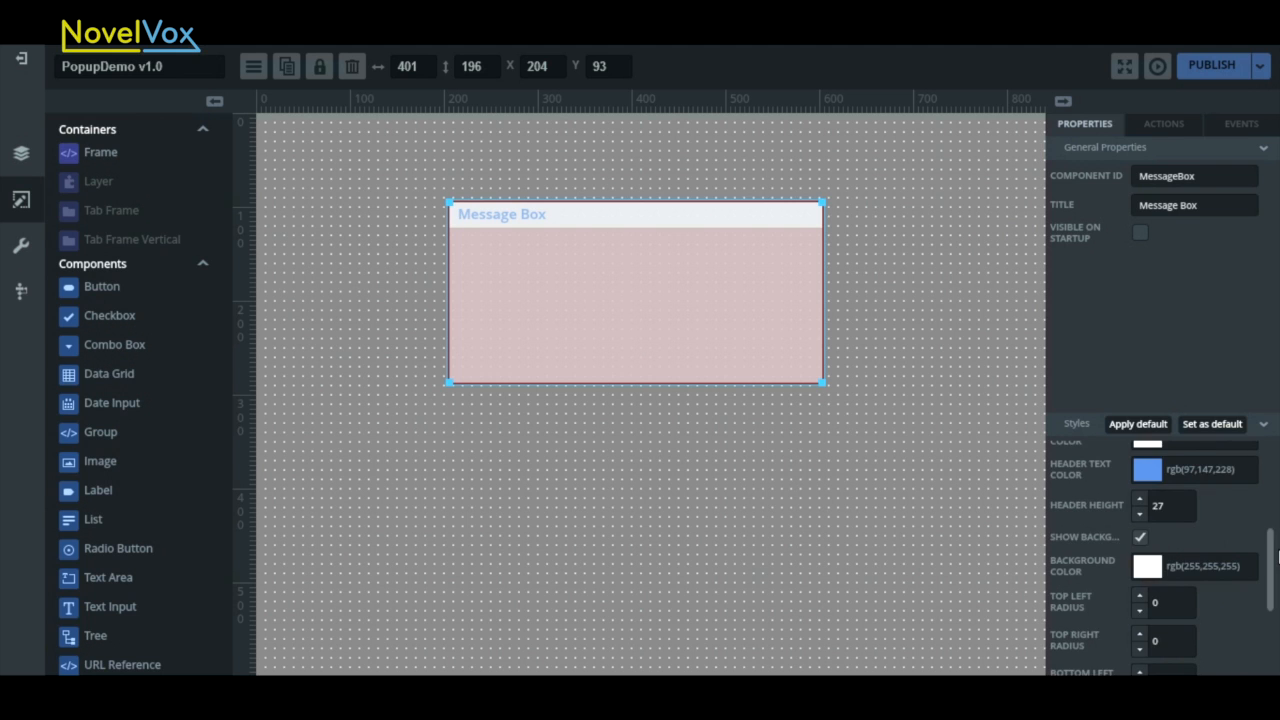
{"action": "scroll", "scroll_direction": "up", "scroll_amount": 3}
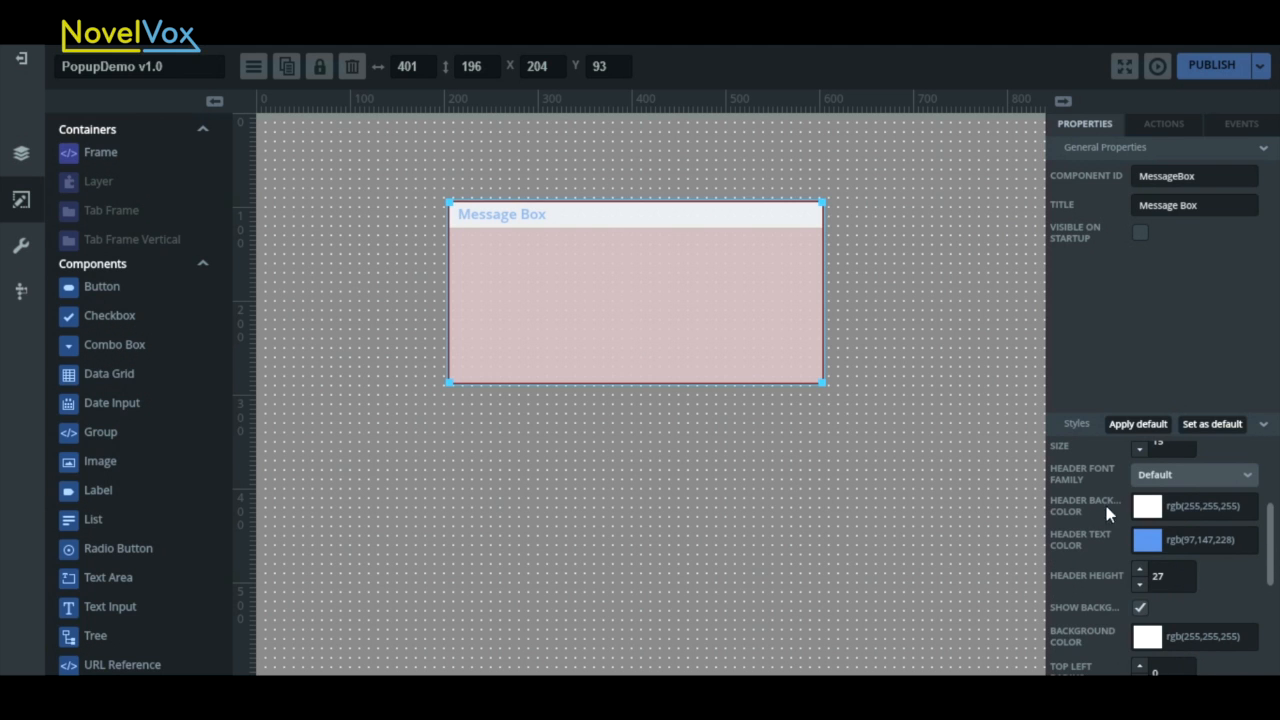
{"action": "mouse_move", "coordinate": [1108, 544]}
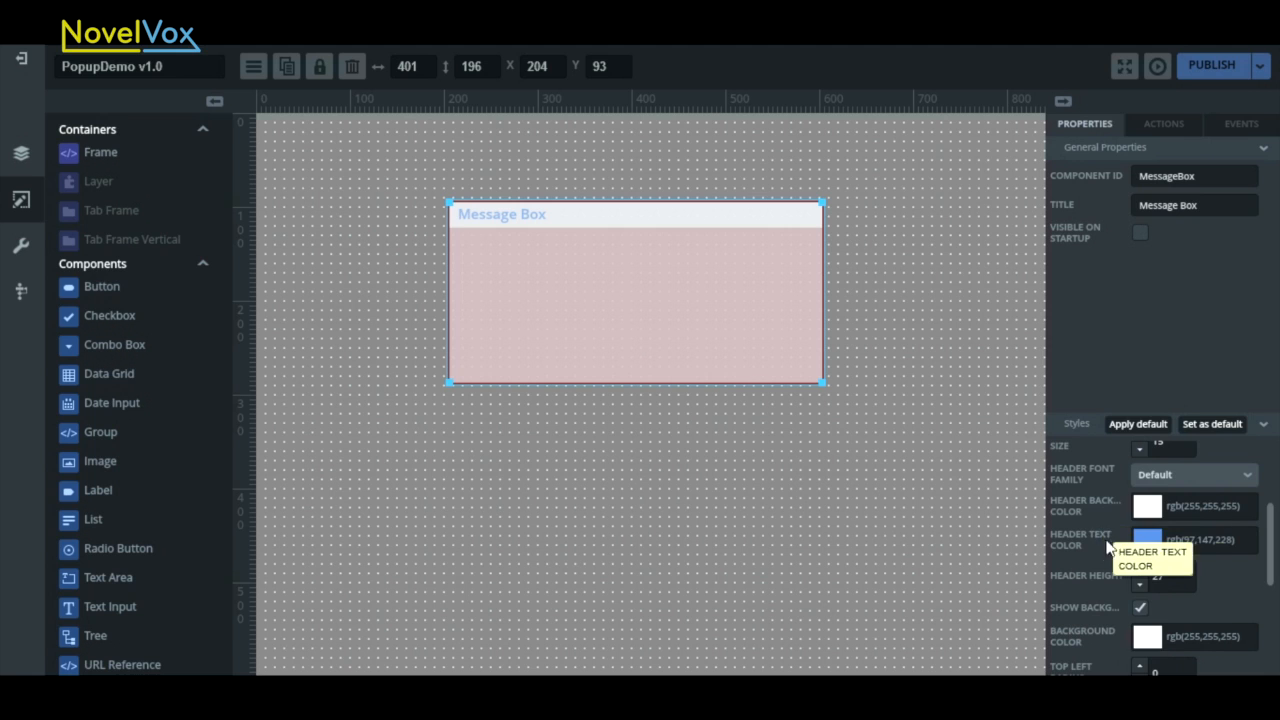
{"action": "mouse_move", "coordinate": [208, 410]}
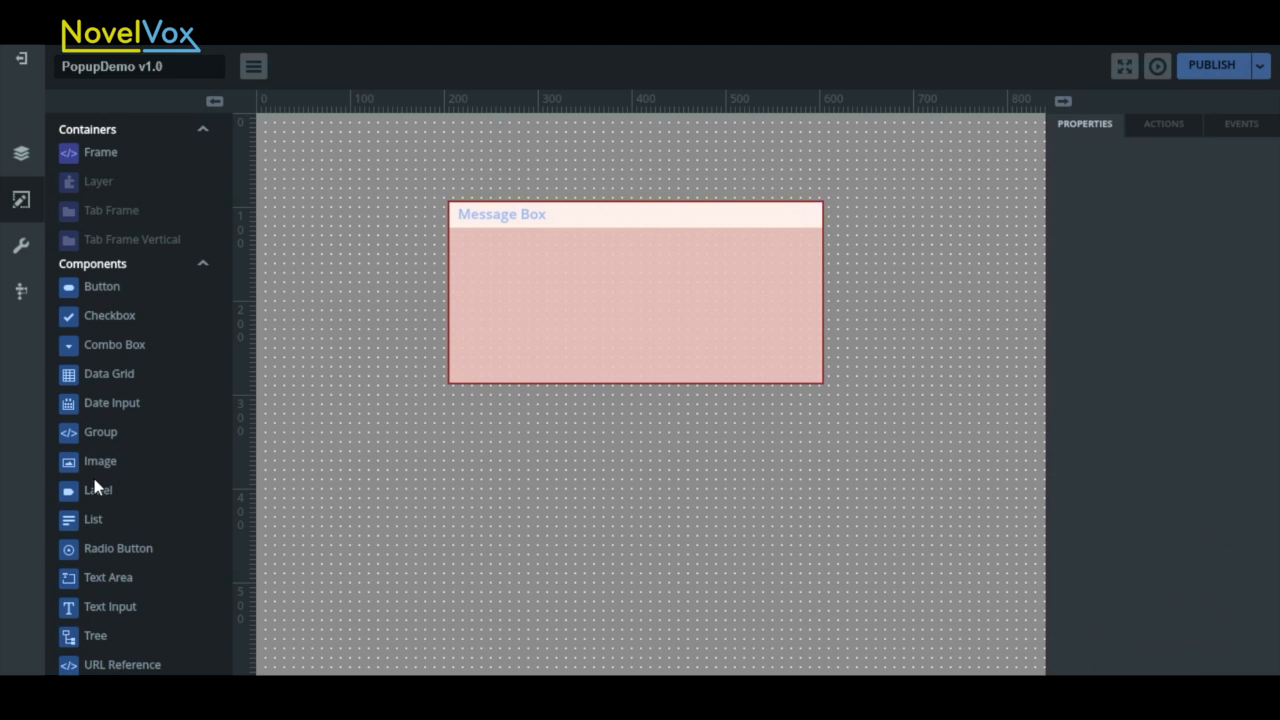
- Stretch the label across the Message Box and set its text to 'This is Error Message'
{"action": "left_click_drag", "start_coordinate": [98, 490], "coordinate": [580, 284]}
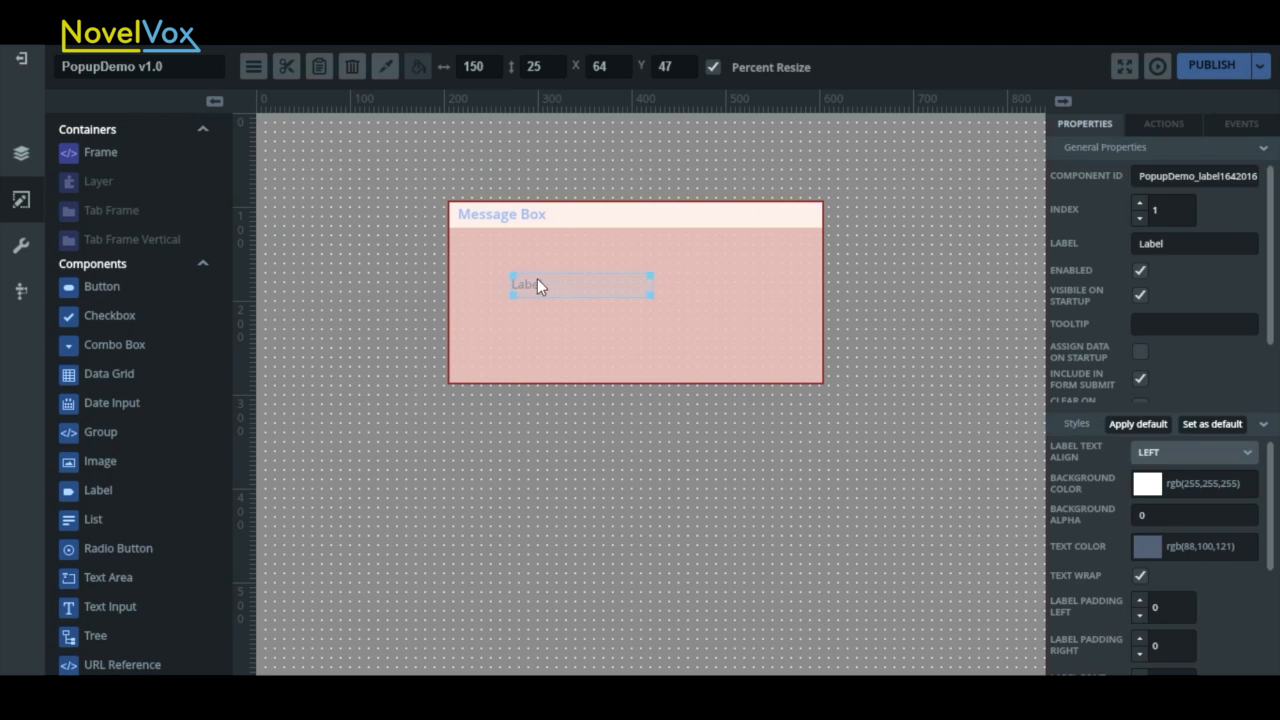
{"action": "left_click_drag", "start_coordinate": [584, 288], "coordinate": [578, 280]}
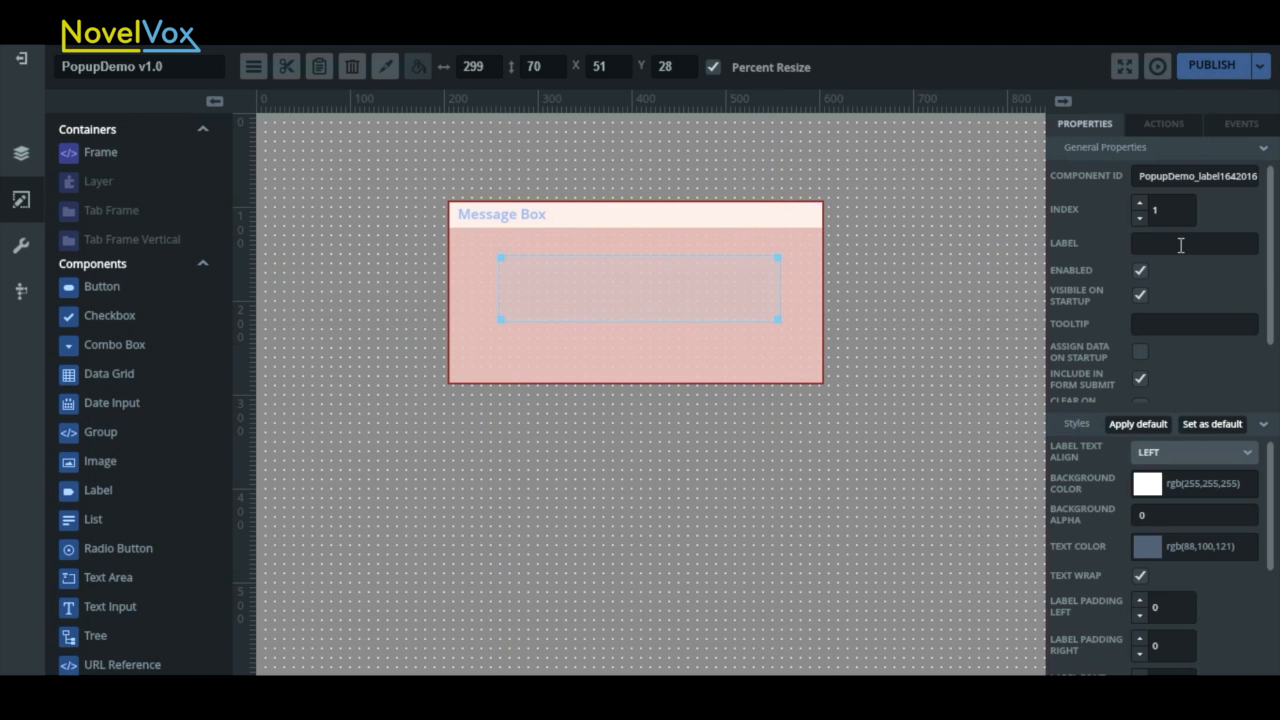
{"action": "type", "text": "This is Error"}
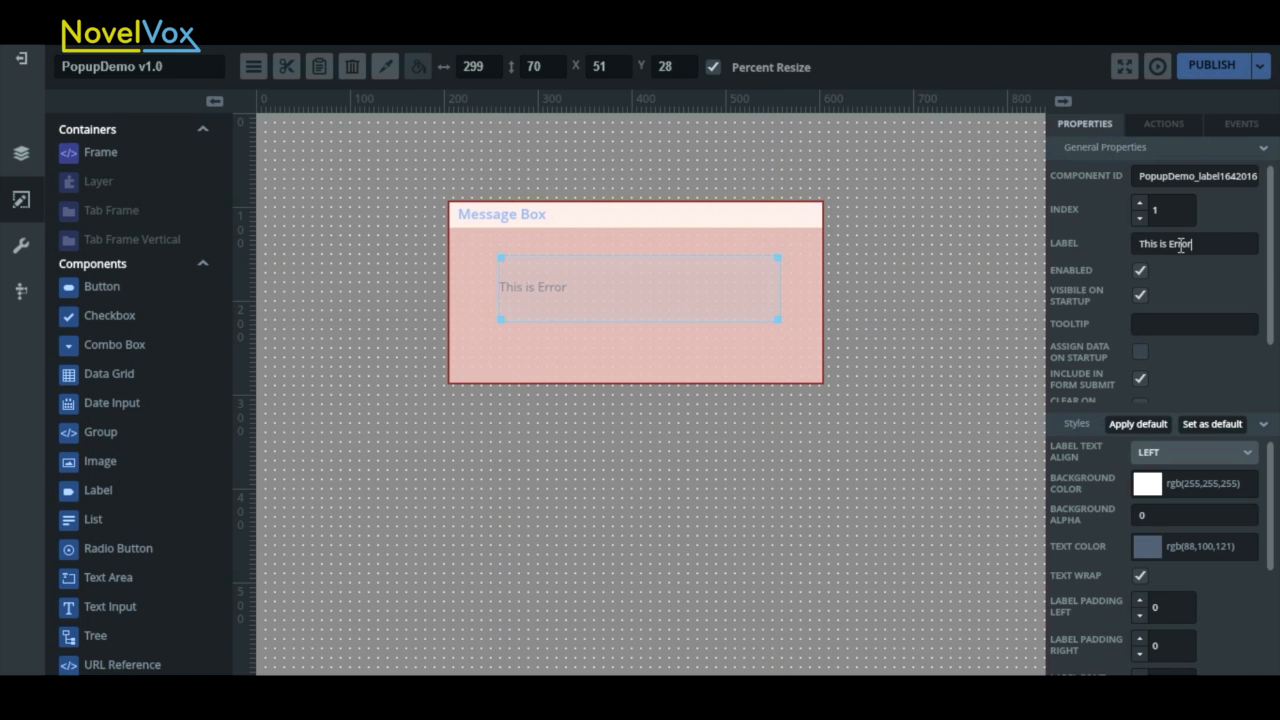
{"action": "type", "text": "Message"}
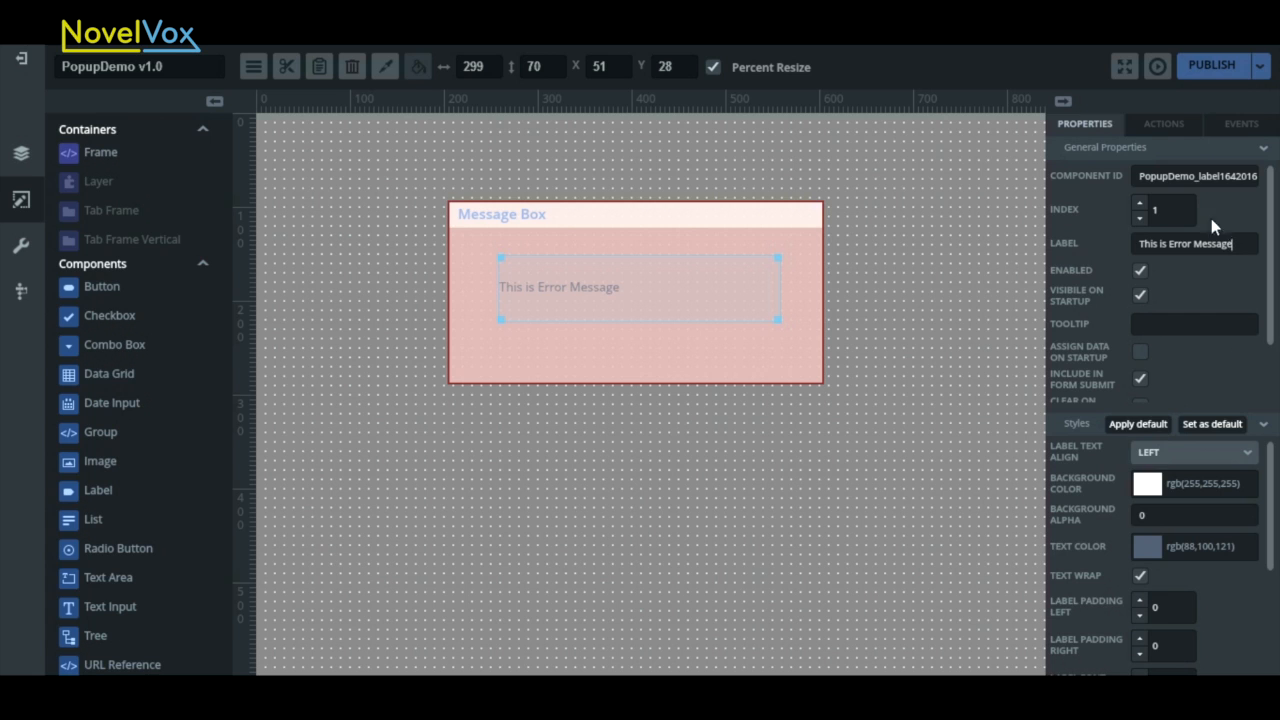
{"action": "mouse_move", "coordinate": [1248, 464]}
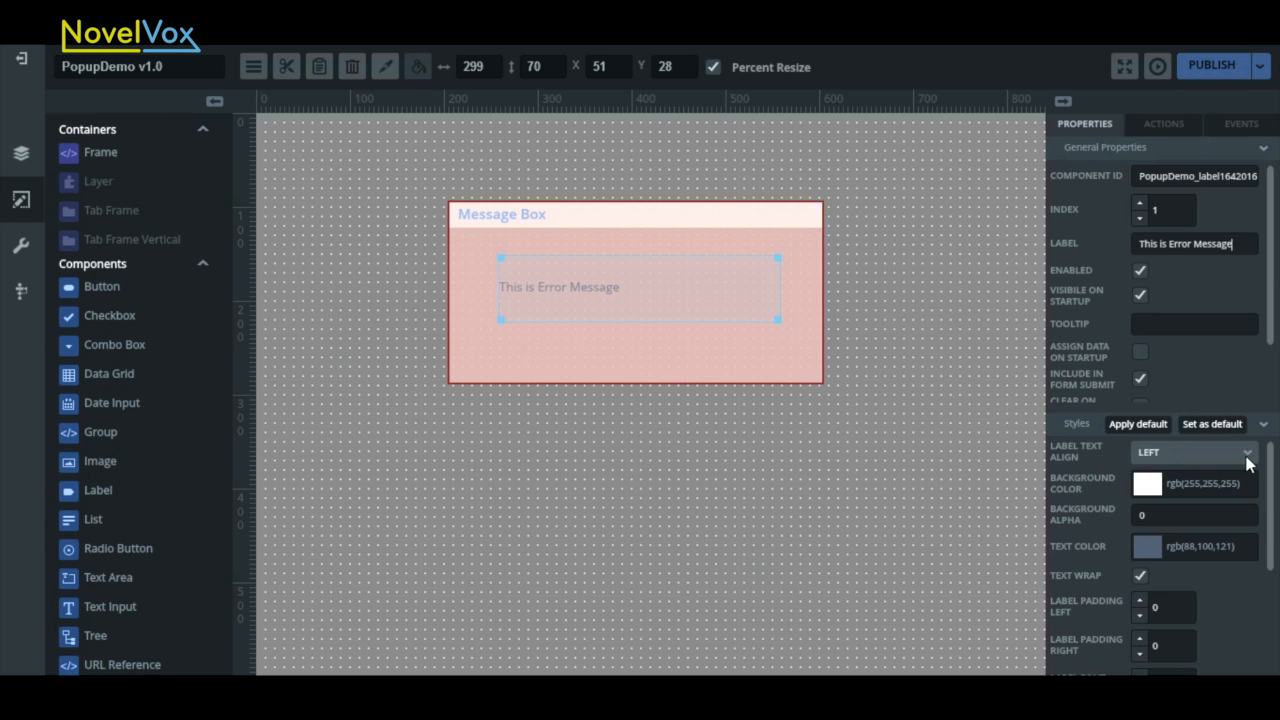
- Centre-align the label text and colour it black
{"action": "left_click", "coordinate": [1246, 452]}
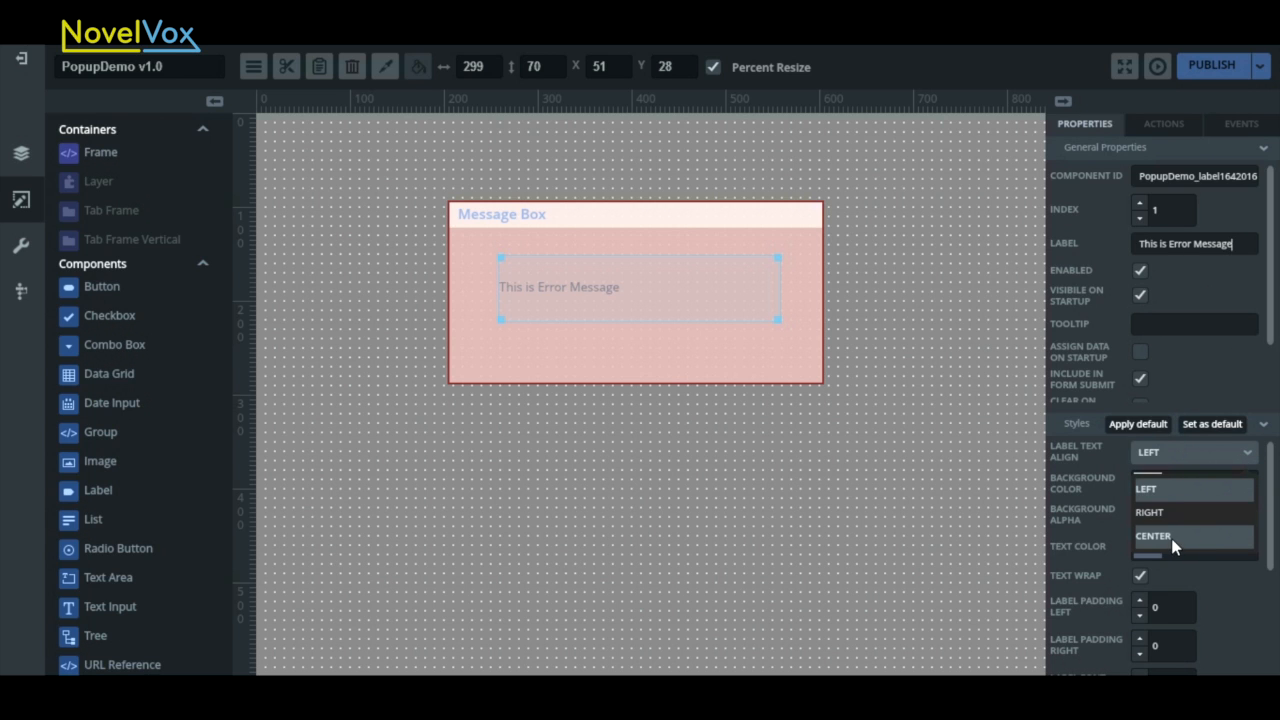
{"action": "left_click", "coordinate": [1152, 536]}
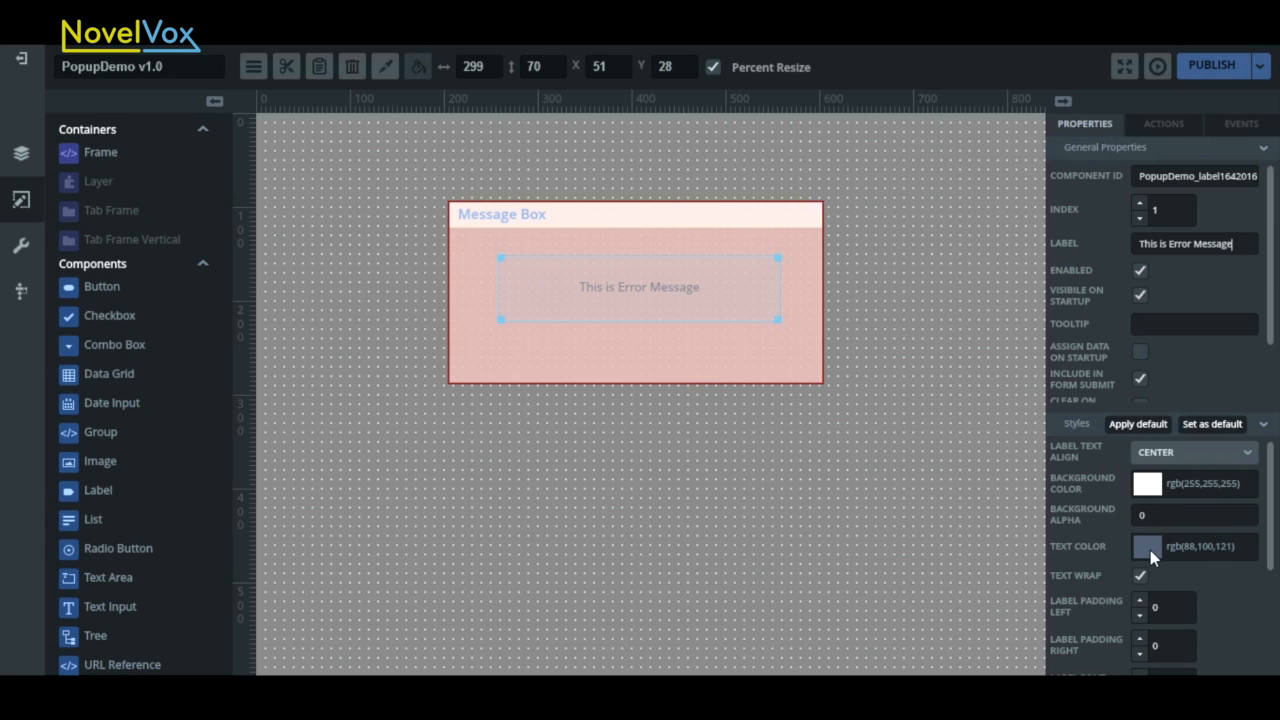
{"action": "left_click", "coordinate": [1148, 546]}
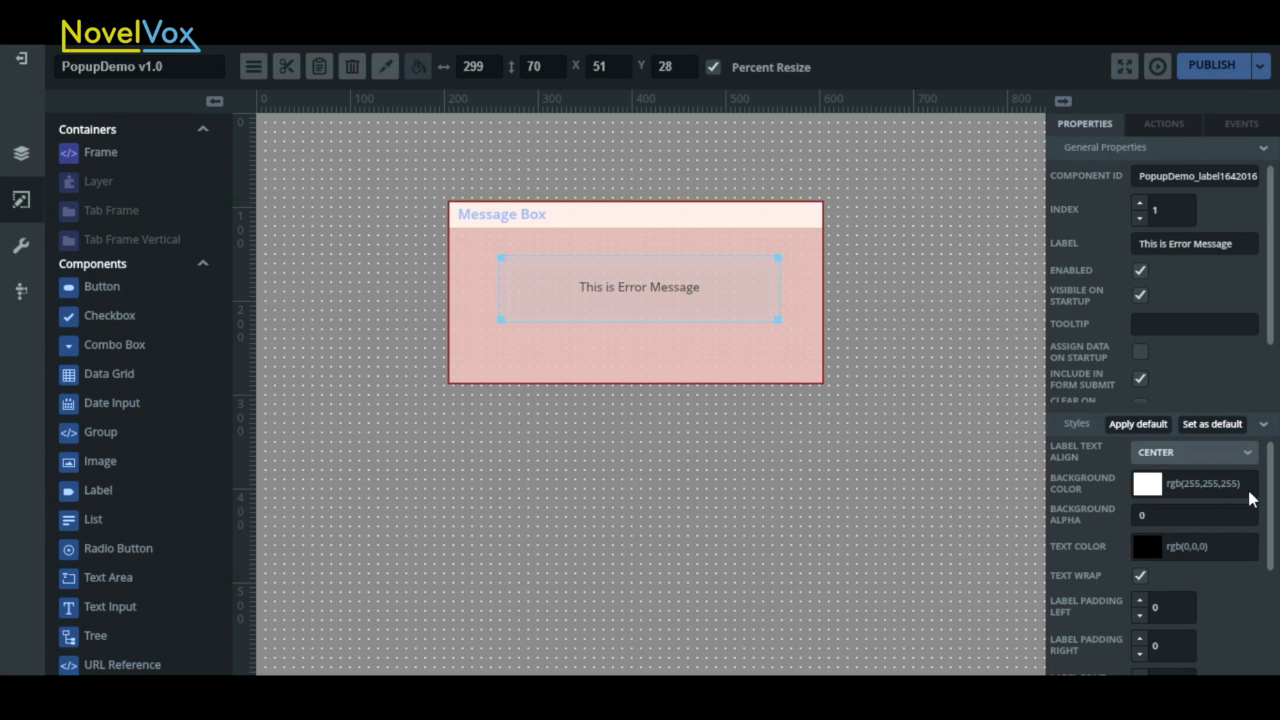
{"action": "scroll", "scroll_direction": "down", "scroll_amount": 3}
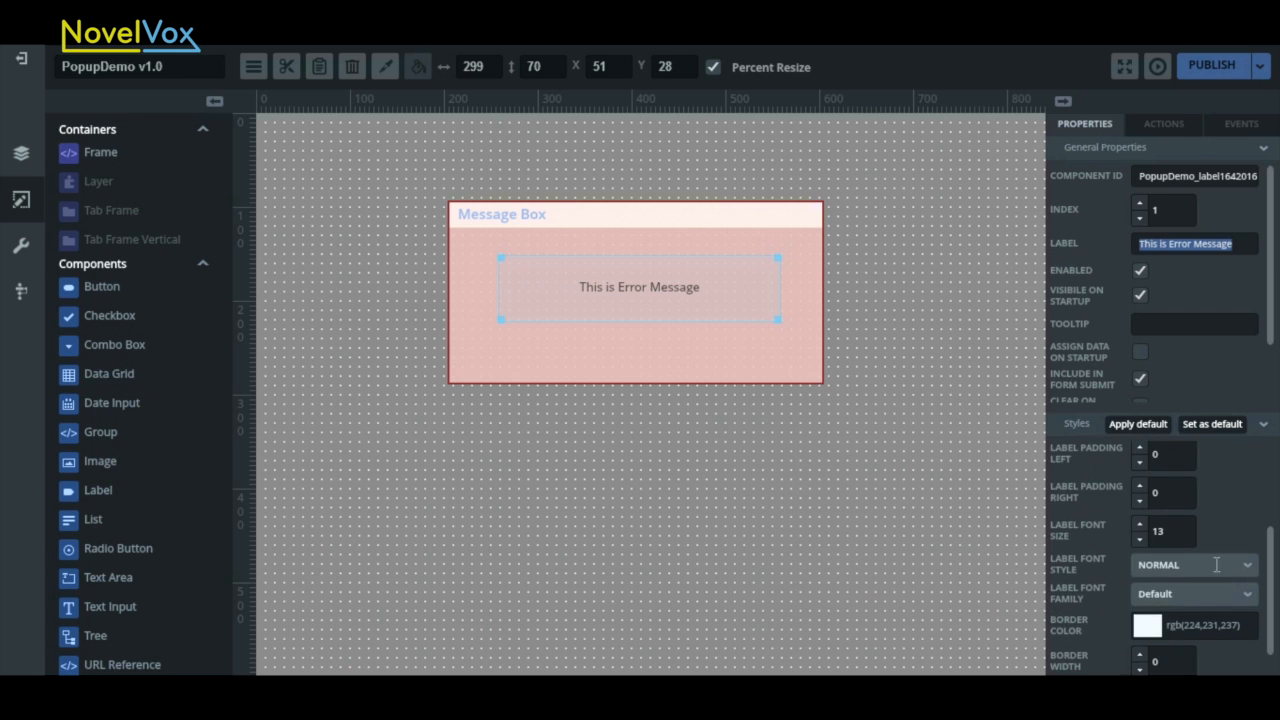
{"action": "left_click", "coordinate": [1192, 564]}
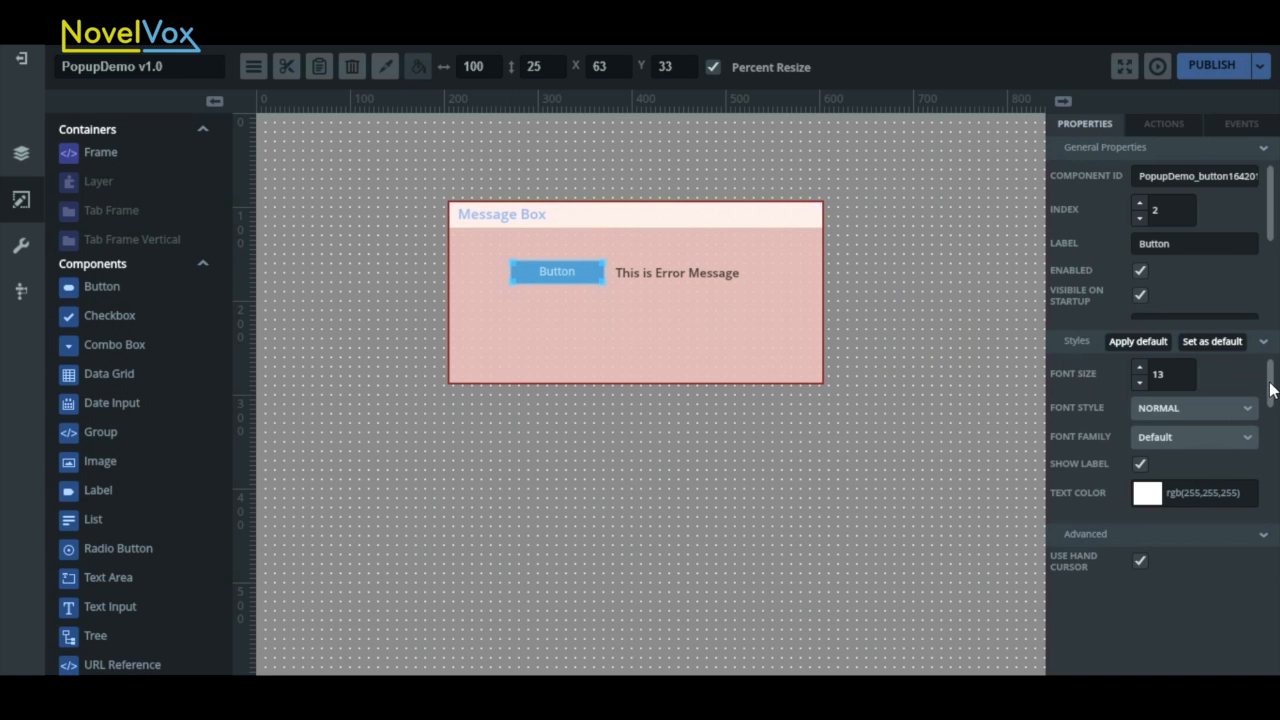
- Give the button the yellow '1 - Copy.png' icon only, shrunk to icon size beside the error label
{"action": "scroll", "scroll_direction": "down", "scroll_amount": 3}
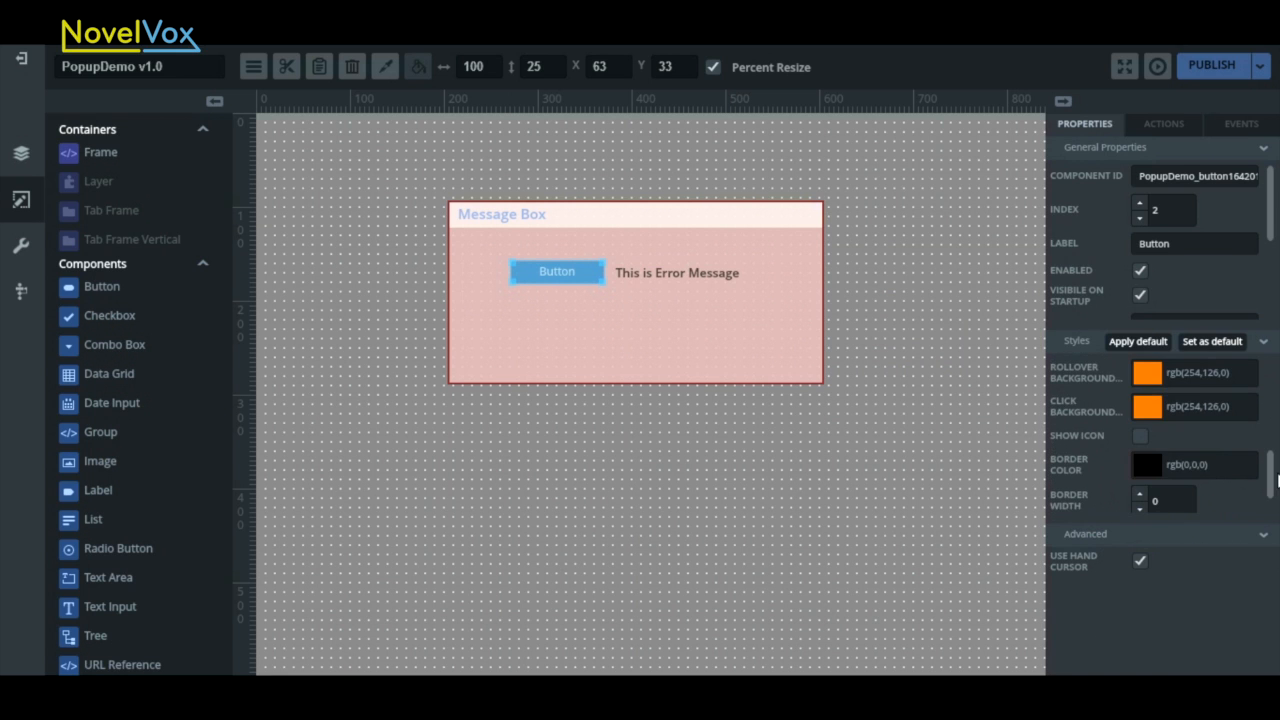
{"action": "left_click", "coordinate": [1140, 436]}
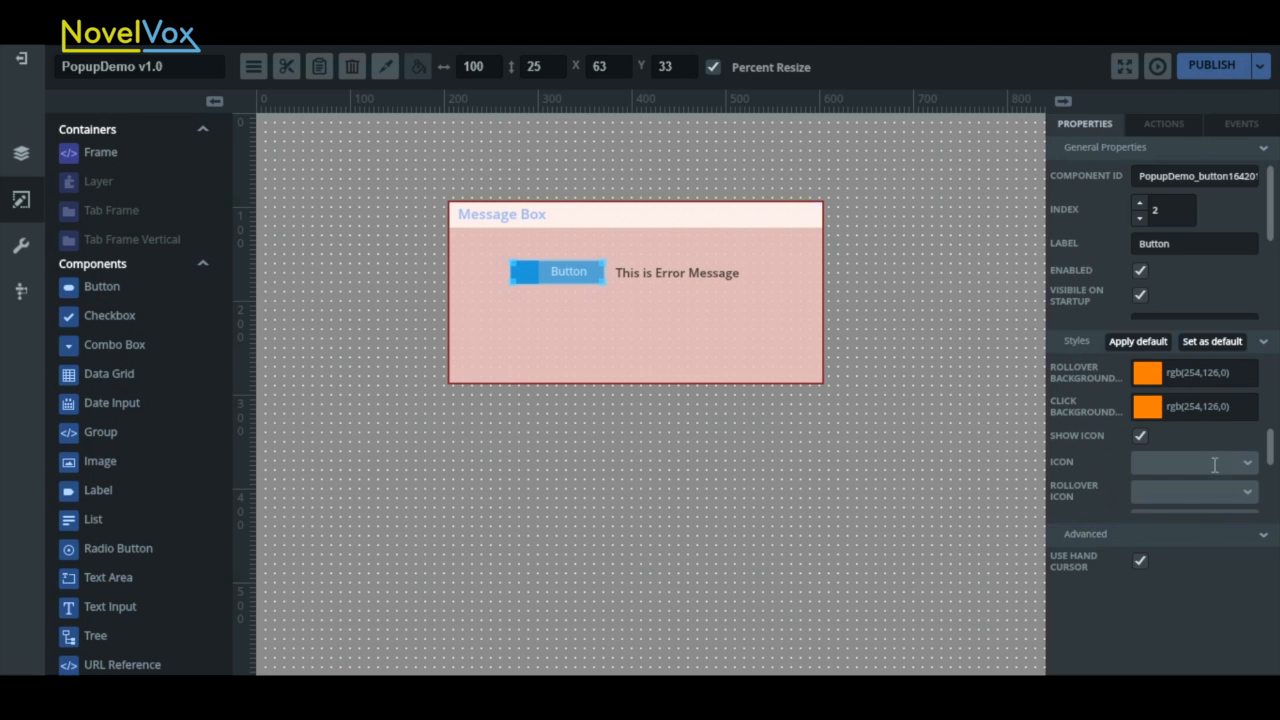
{"action": "left_click", "coordinate": [1242, 462]}
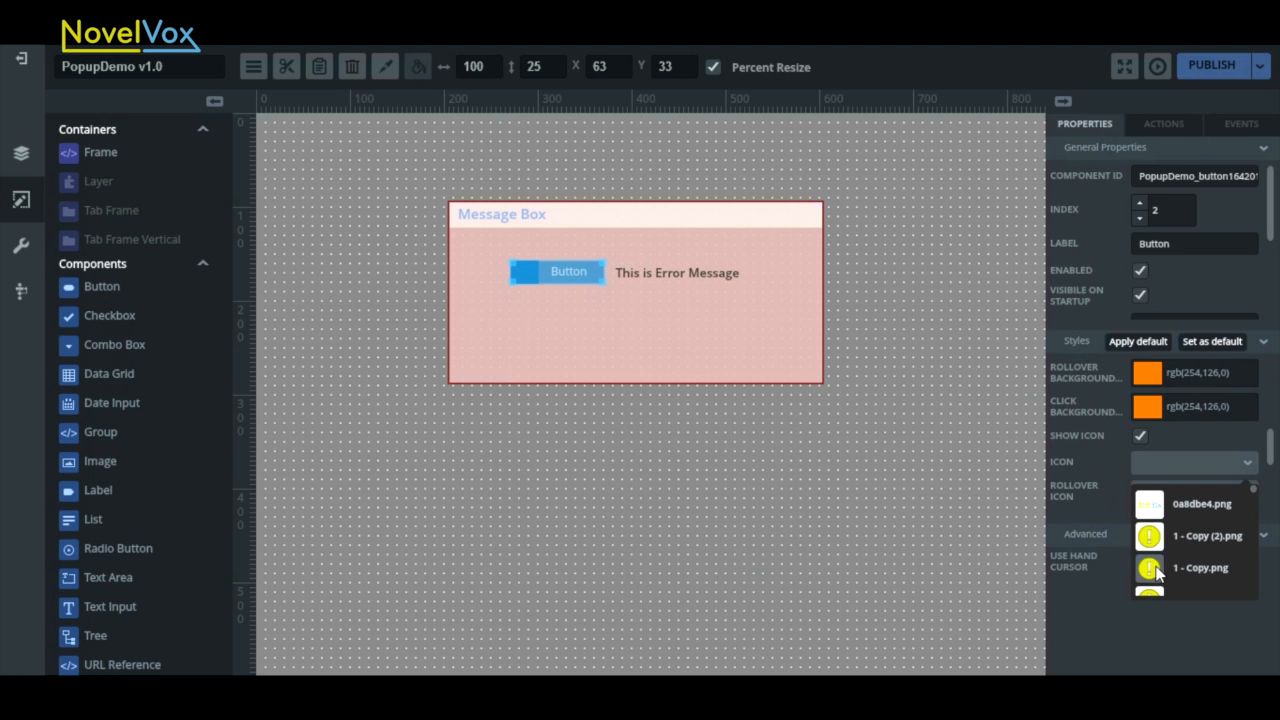
{"action": "left_click", "coordinate": [1200, 568]}
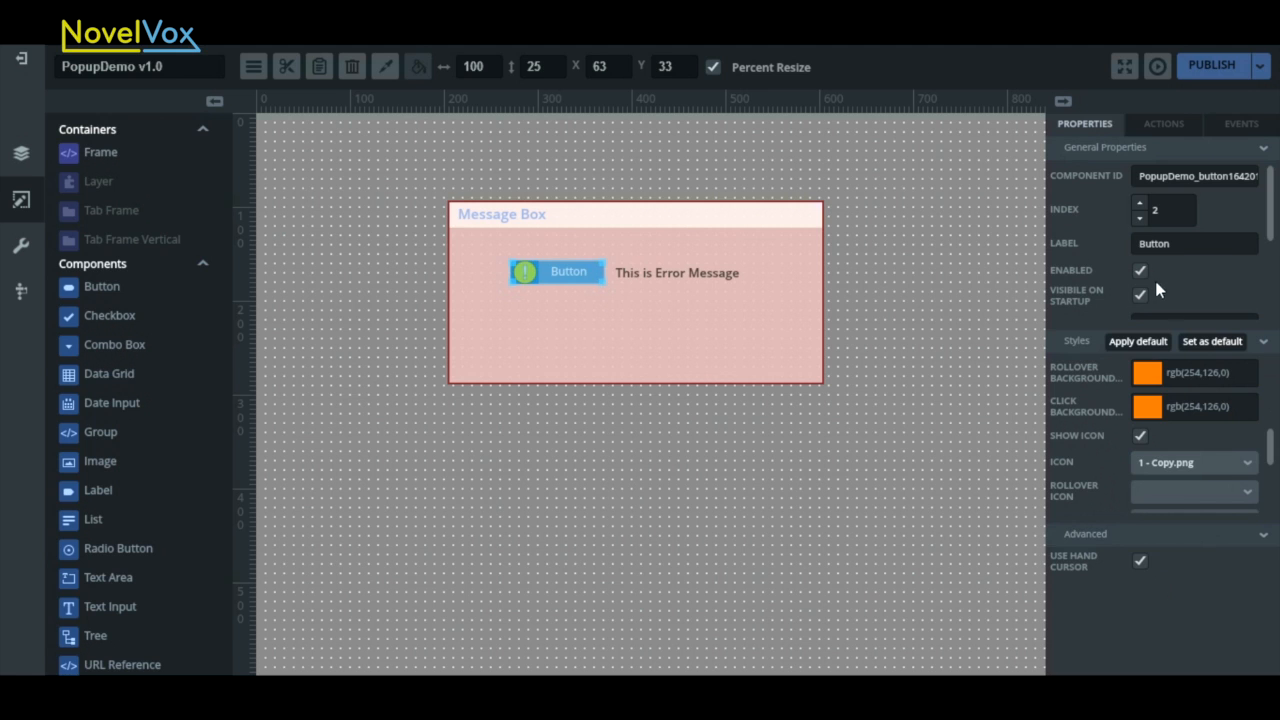
{"action": "scroll", "scroll_direction": "down", "scroll_amount": 3}
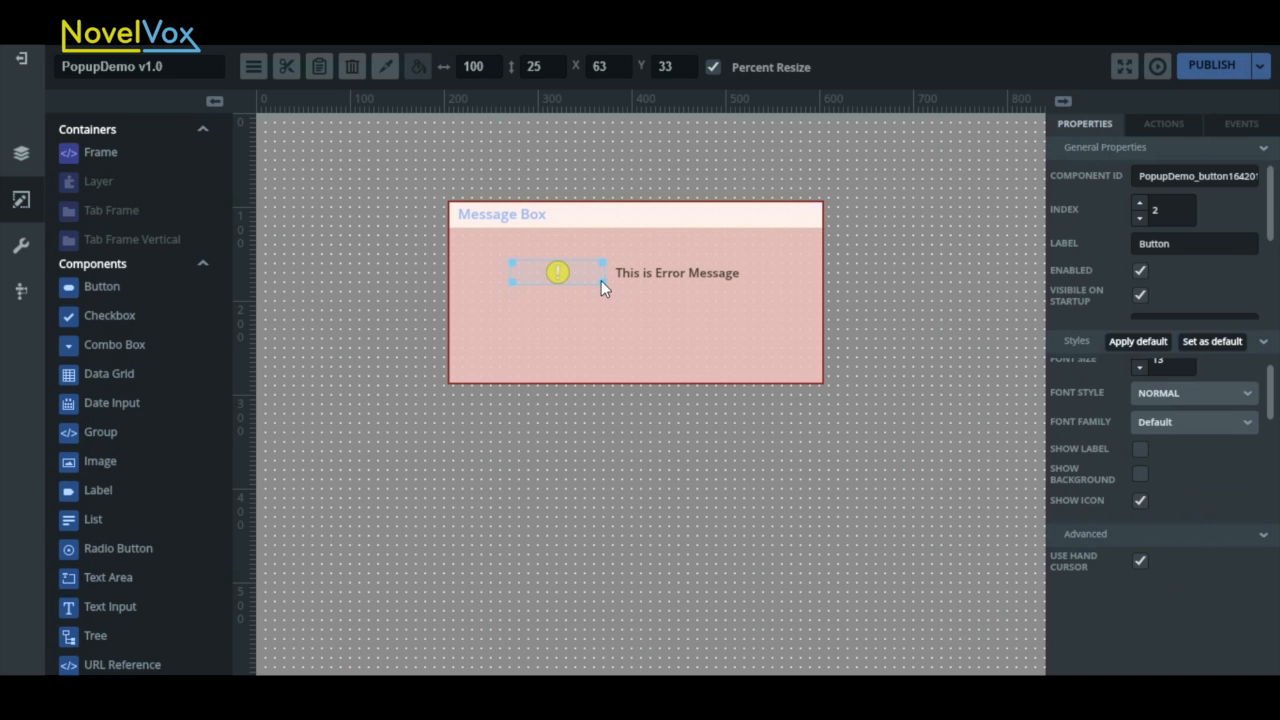
{"action": "left_click_drag", "start_coordinate": [604, 272], "coordinate": [544, 272]}
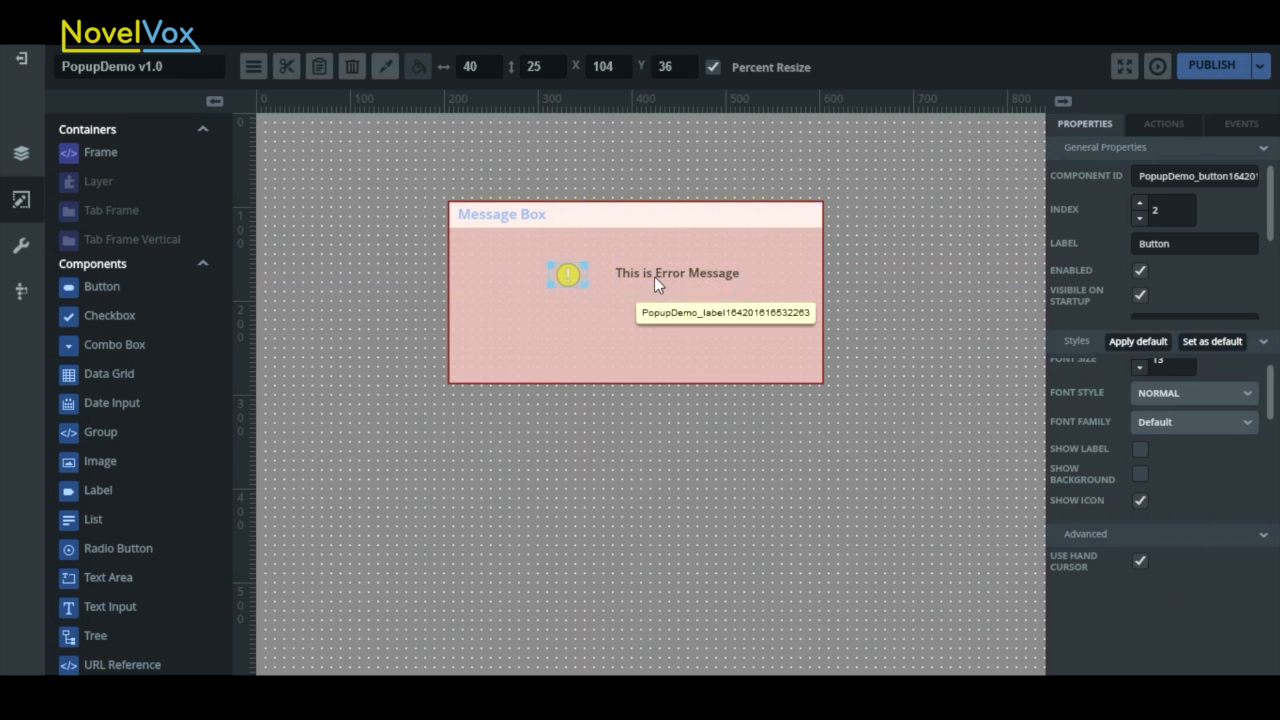
{"action": "left_click", "coordinate": [660, 274]}
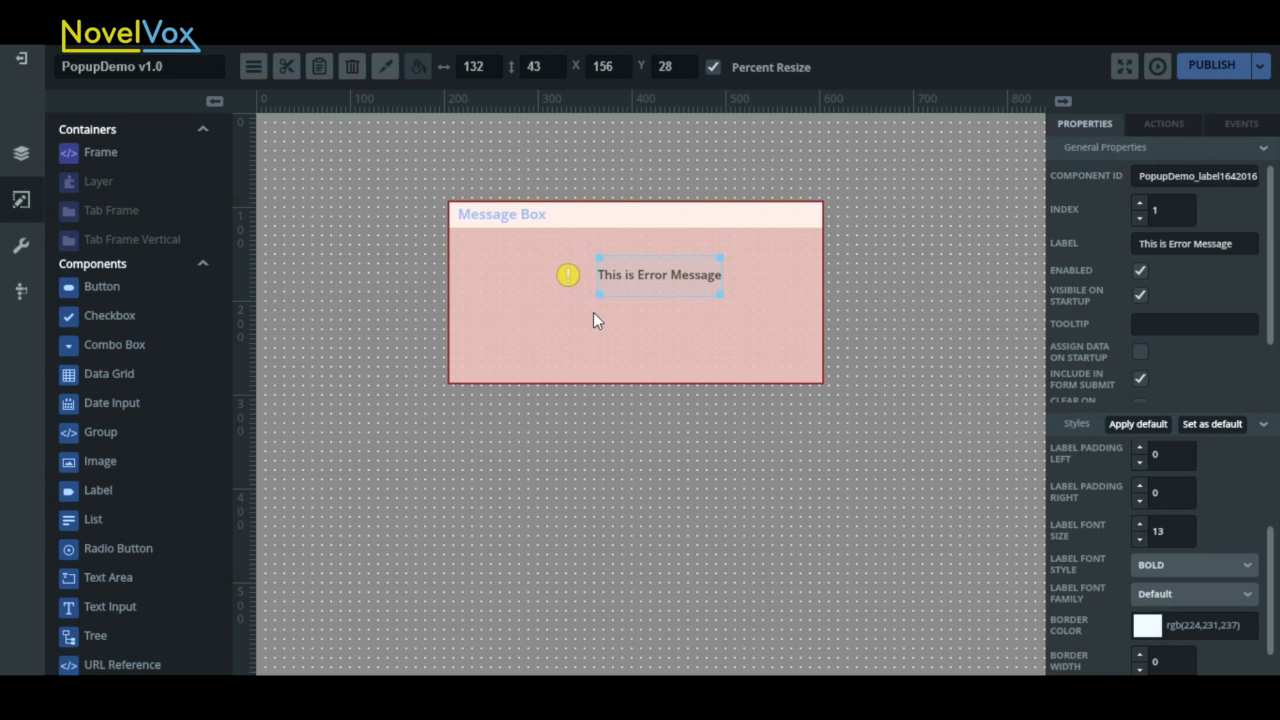
{"action": "mouse_move", "coordinate": [568, 312]}
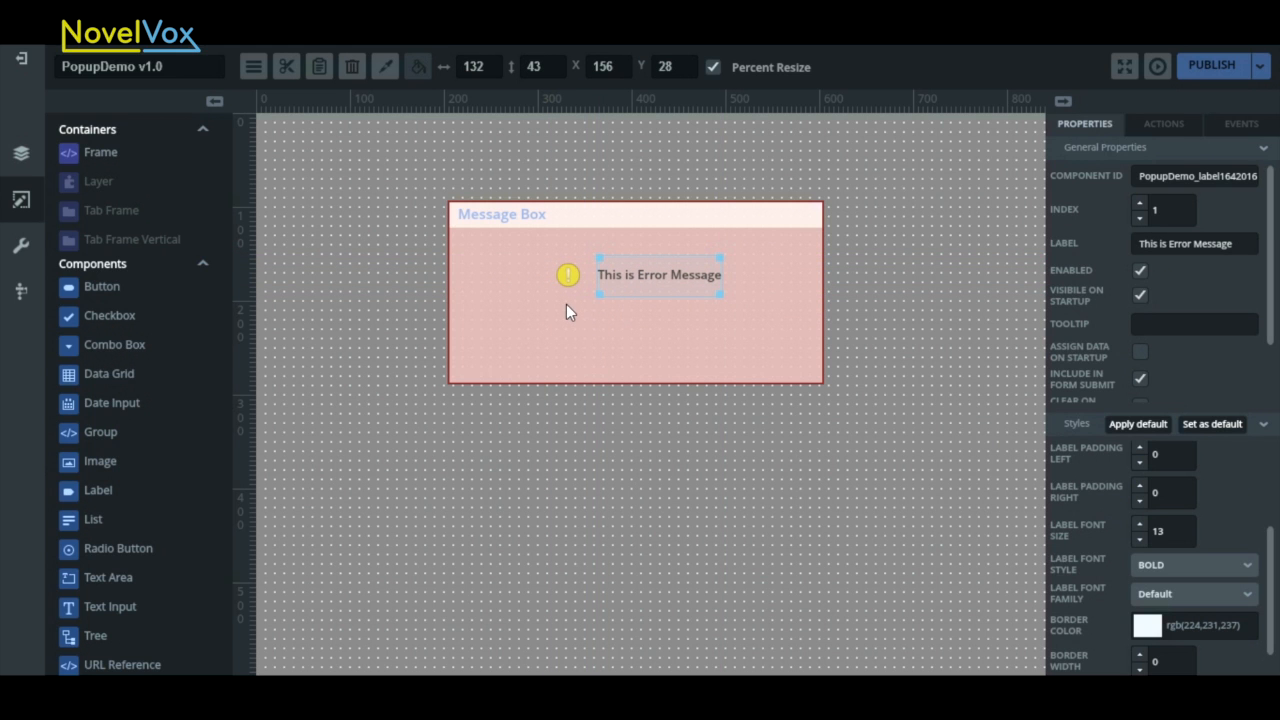
{"action": "mouse_move", "coordinate": [464, 348]}
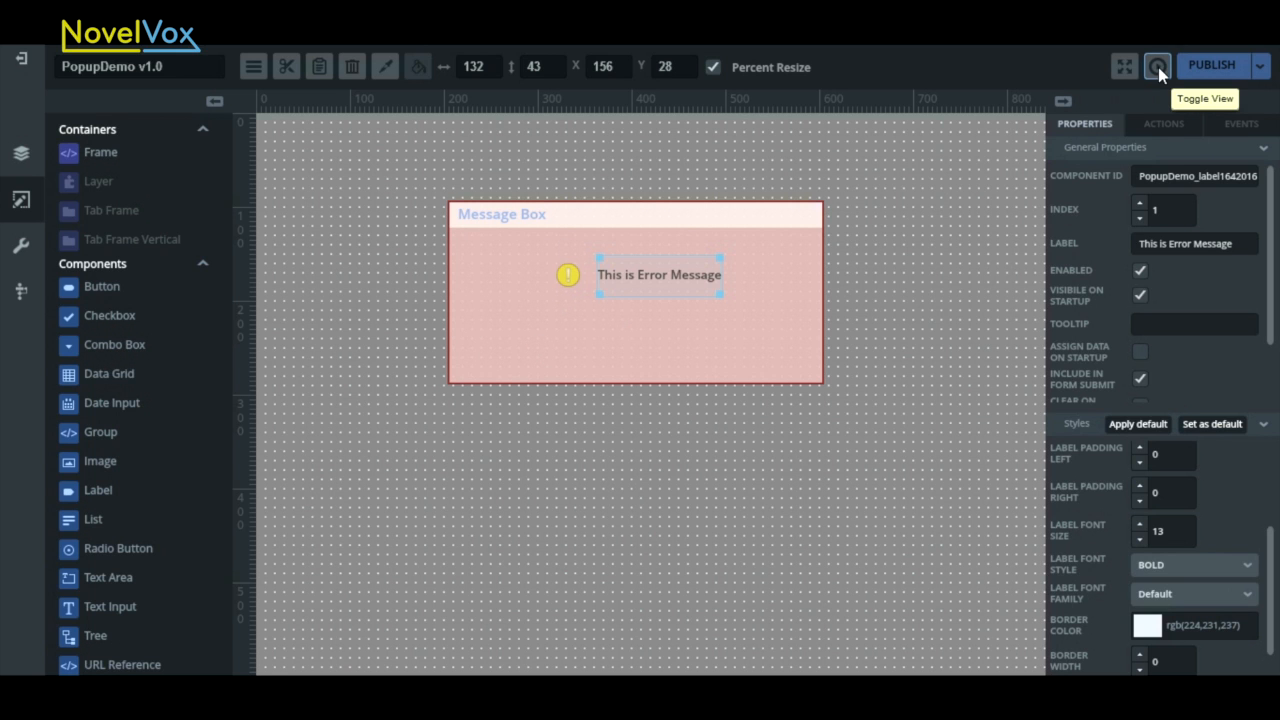
- Return to the main layout, centre the blue button and bring up its popup-view settings
{"action": "left_click", "coordinate": [1156, 66]}
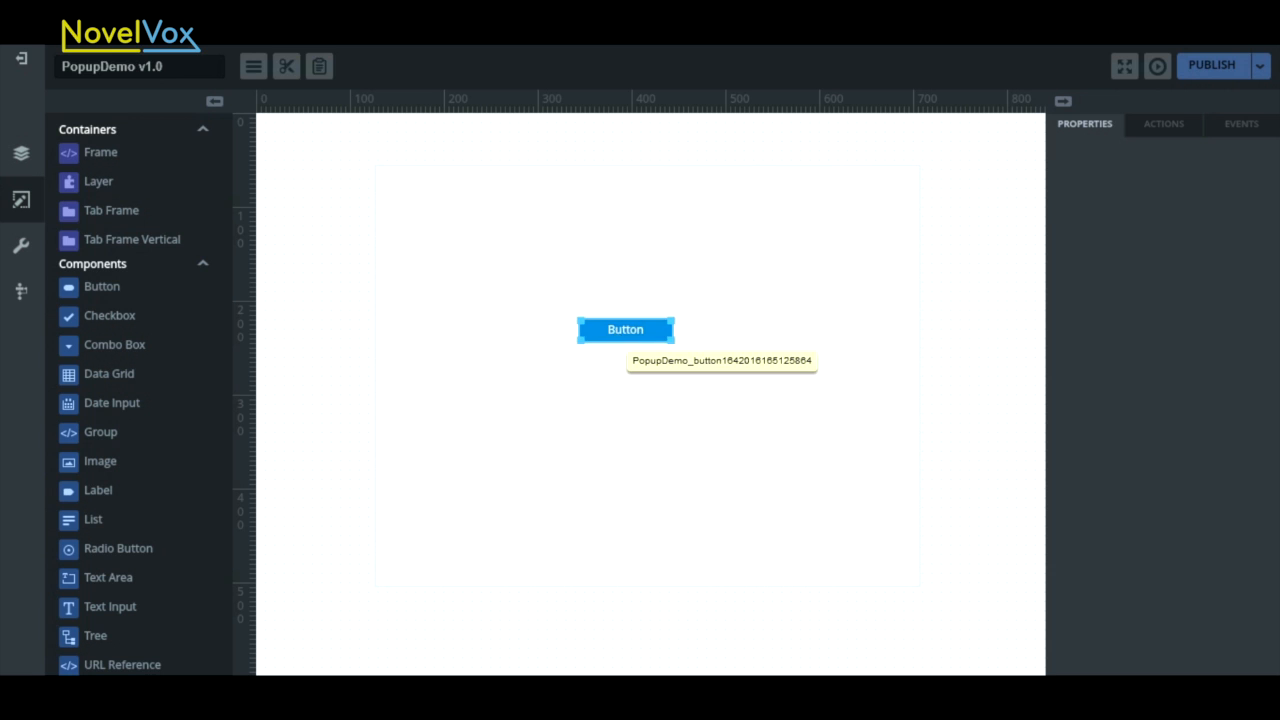
{"action": "left_click_drag", "start_coordinate": [624, 330], "coordinate": [632, 316]}
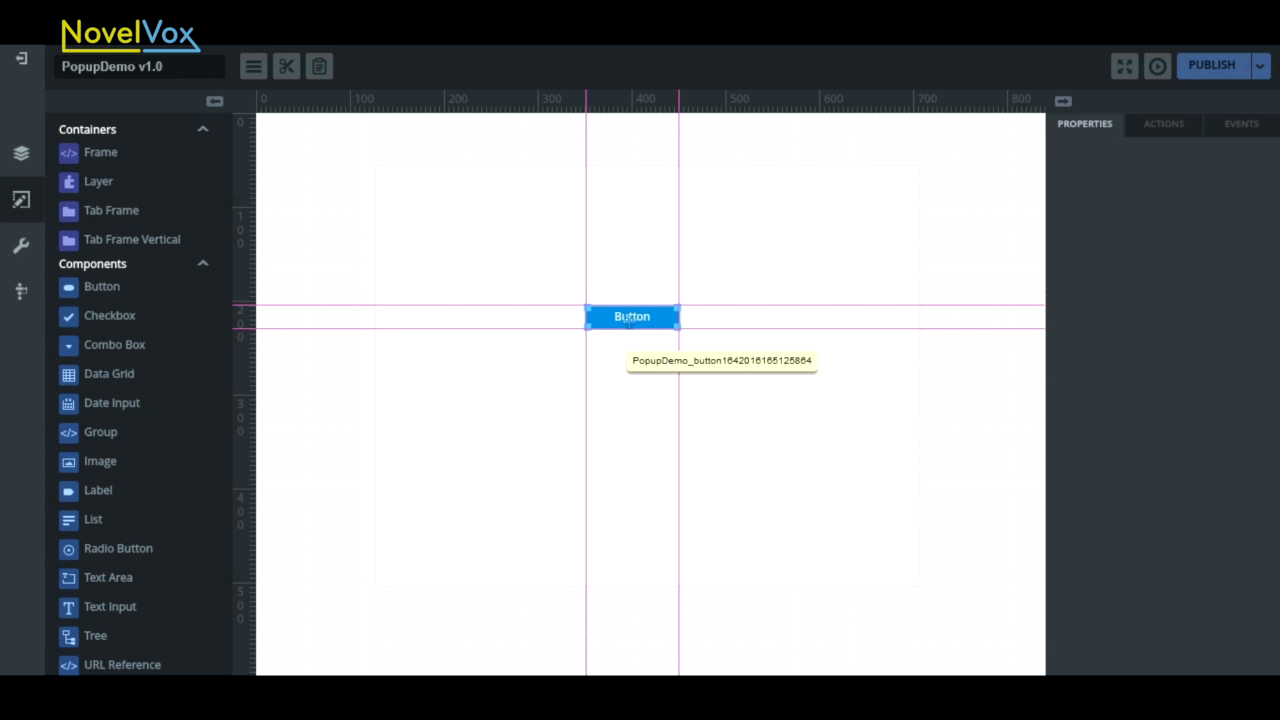
{"action": "left_click", "coordinate": [632, 316]}
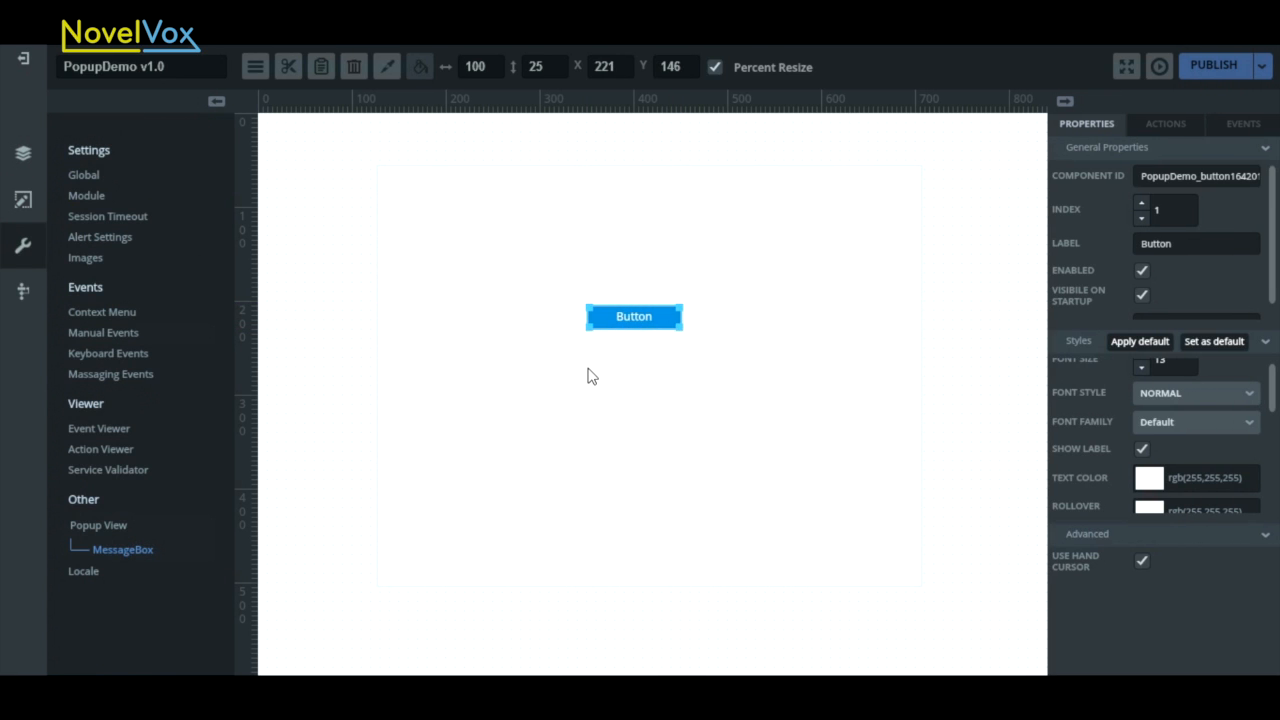
{"action": "mouse_move", "coordinate": [784, 254]}
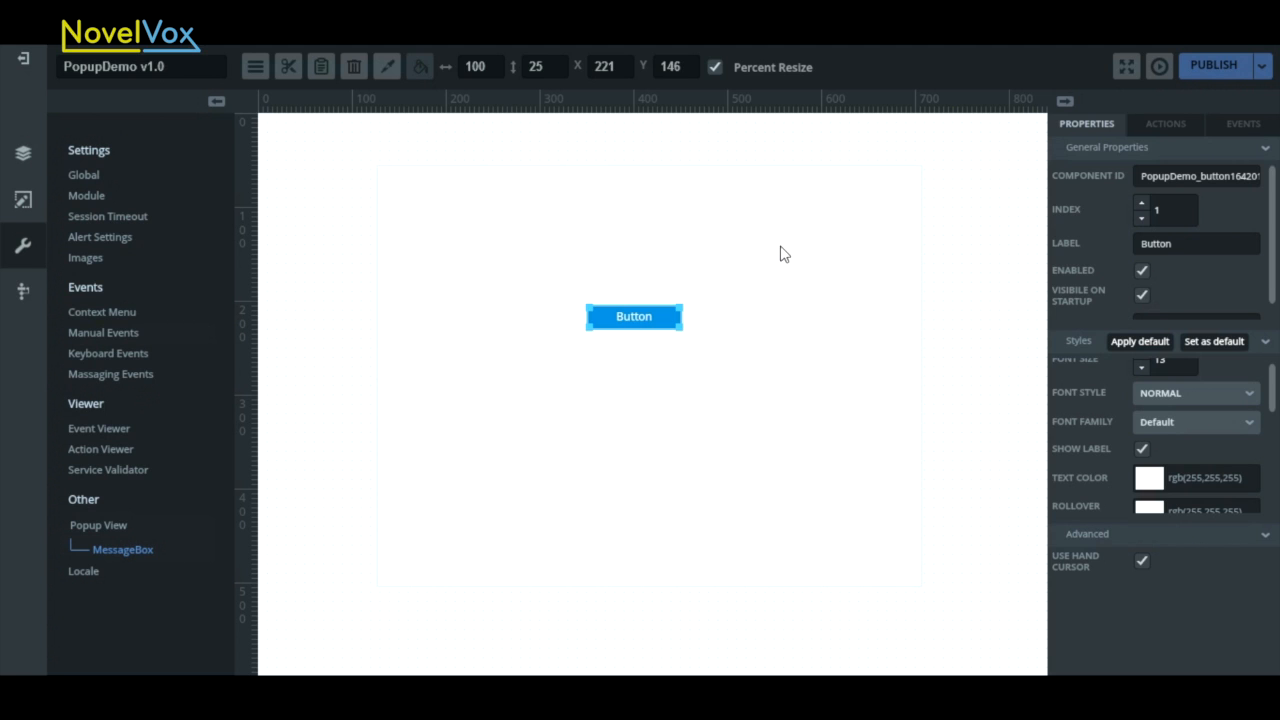
{"action": "mouse_move", "coordinate": [24, 248]}
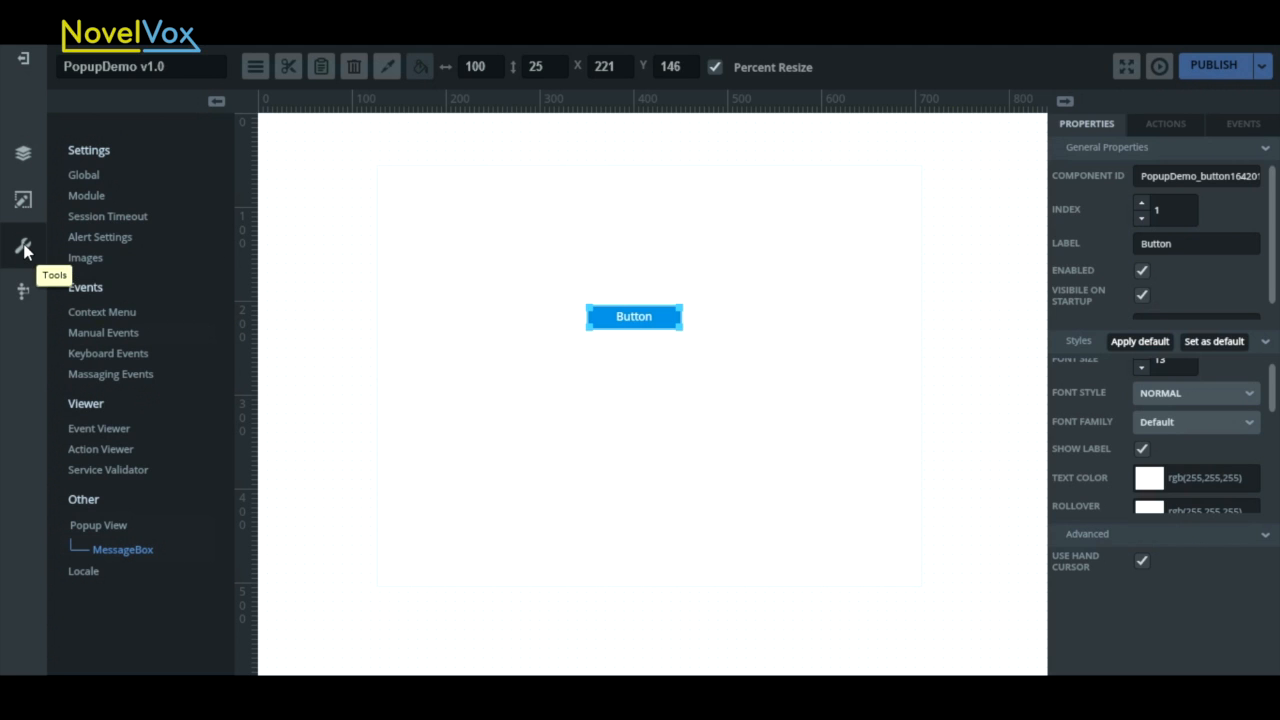
{"action": "mouse_move", "coordinate": [100, 532]}
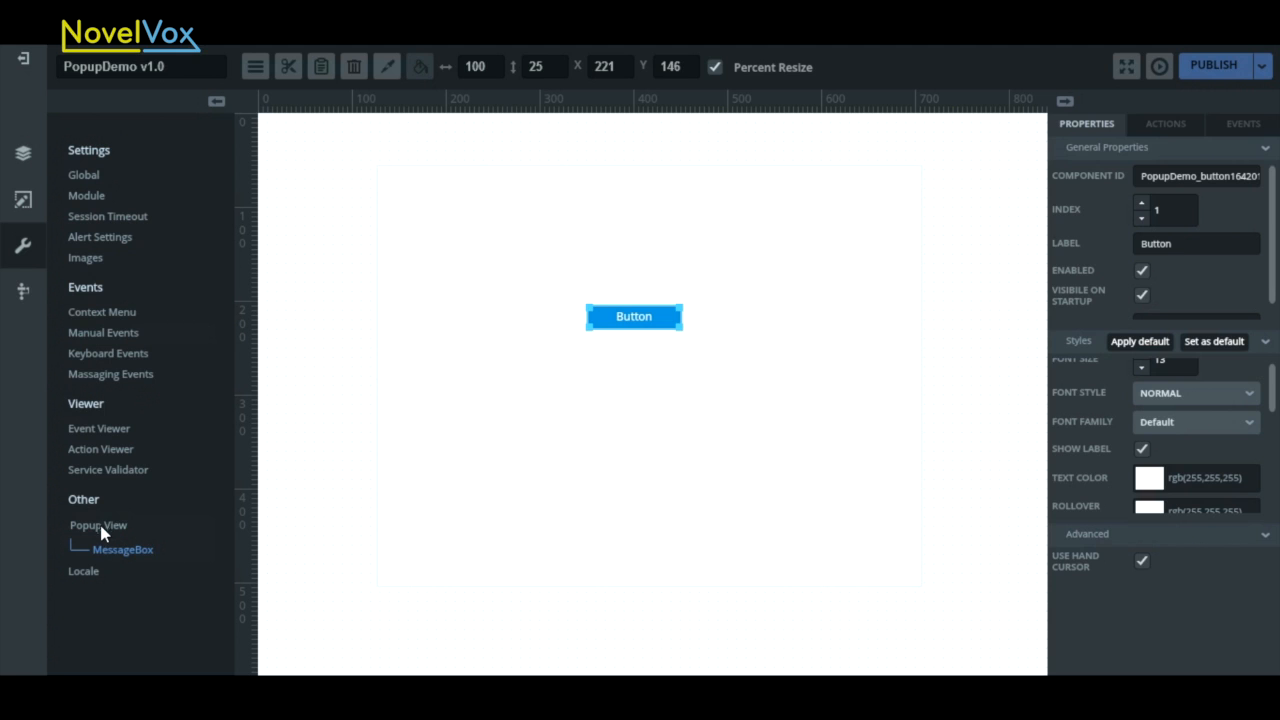
{"action": "mouse_move", "coordinate": [124, 558]}
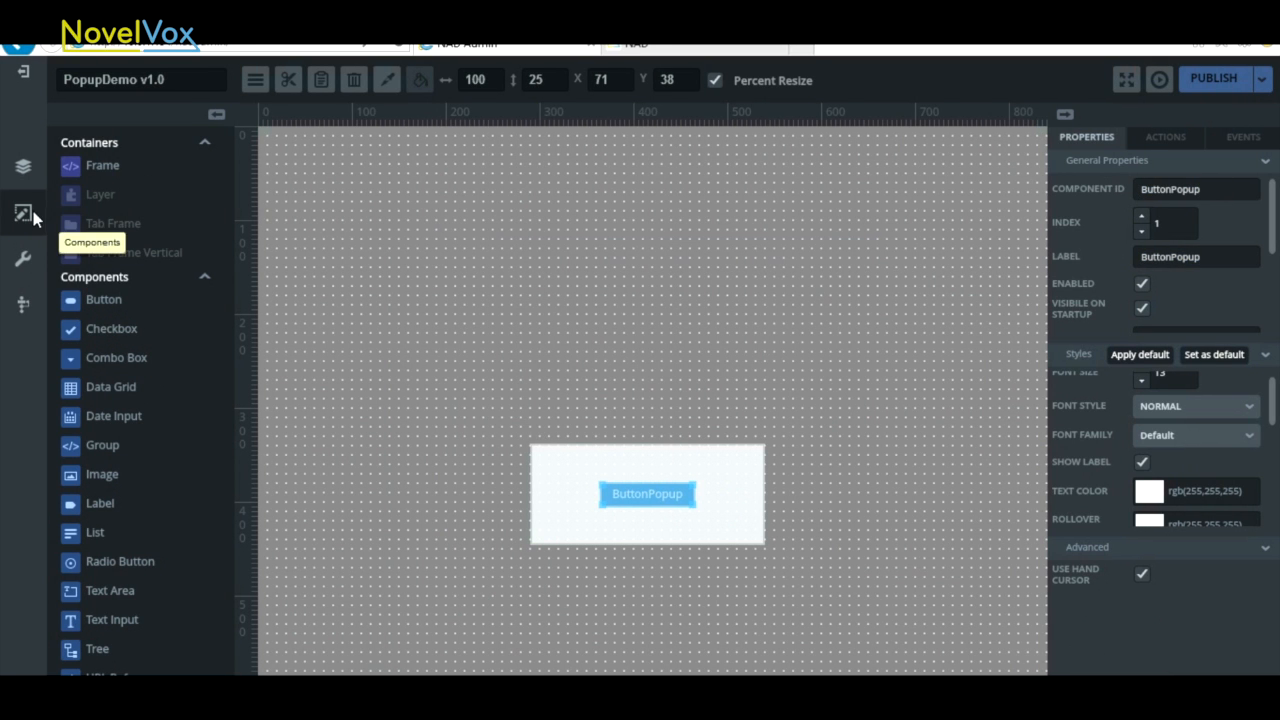
- Expand Other > Popup View in the project panel and open the MessageBox popup for editing
{"action": "left_click", "coordinate": [24, 258]}
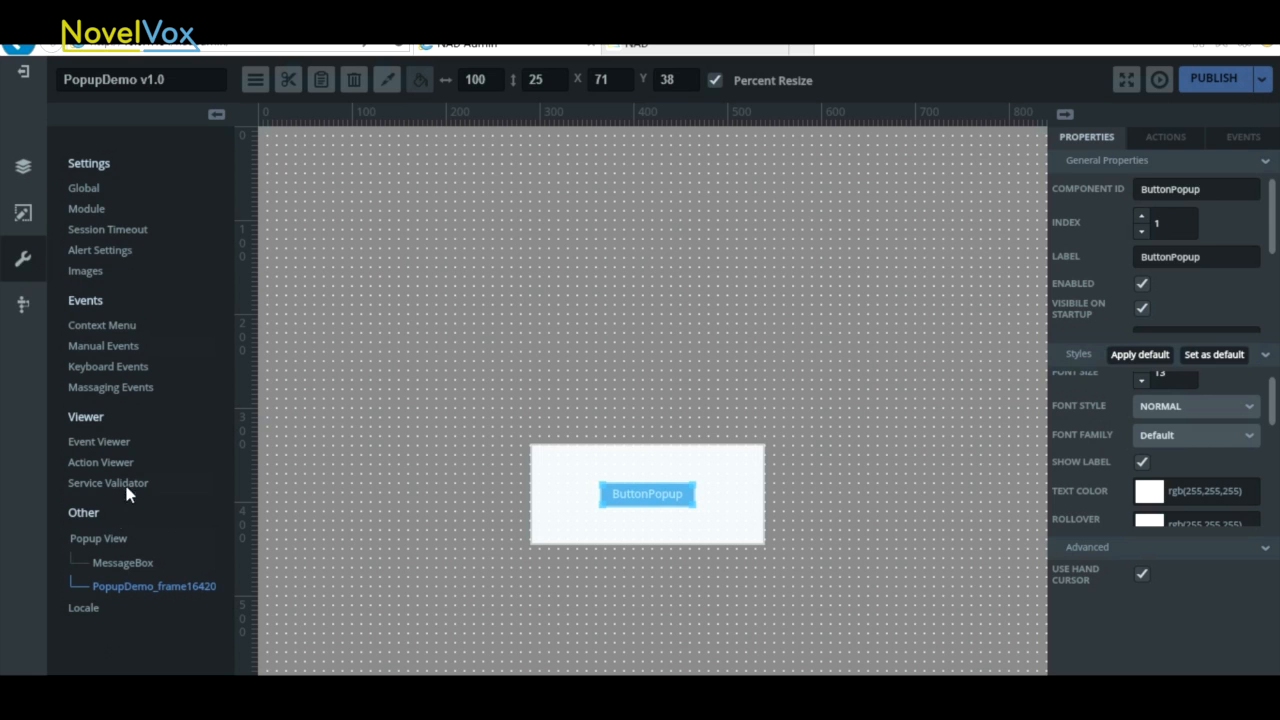
{"action": "mouse_move", "coordinate": [144, 578]}
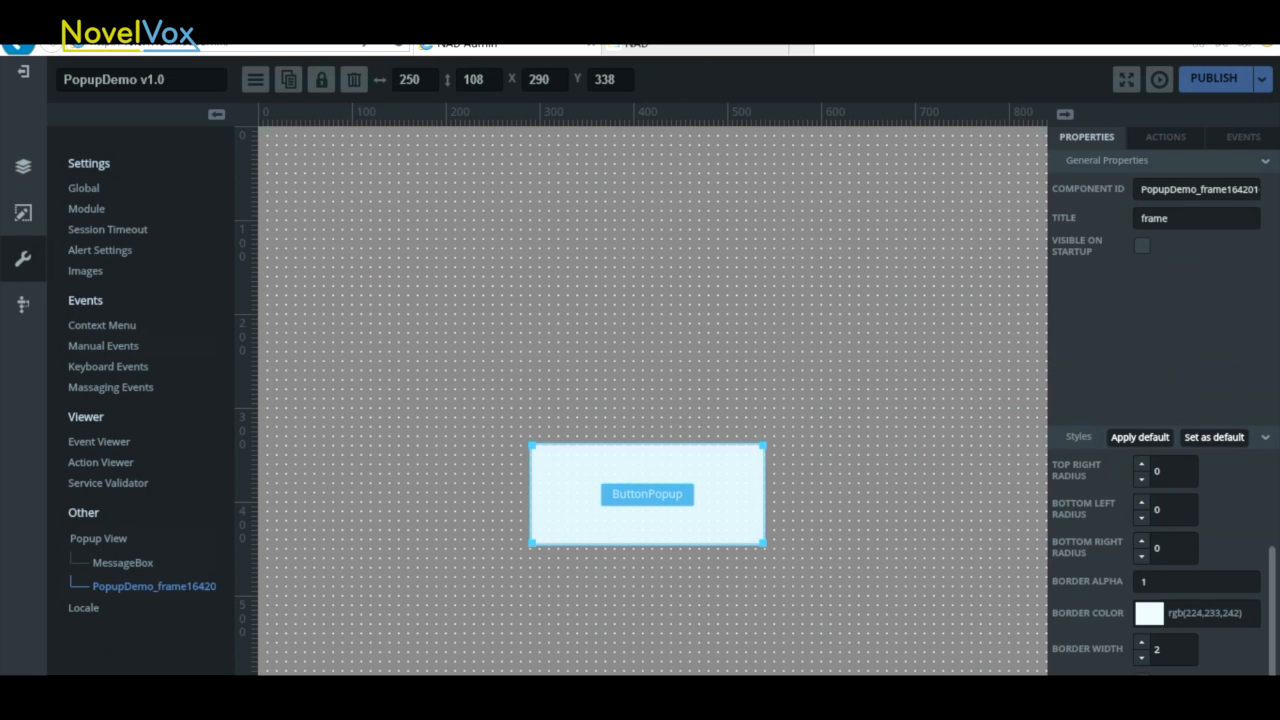
{"action": "left_click", "coordinate": [24, 210]}
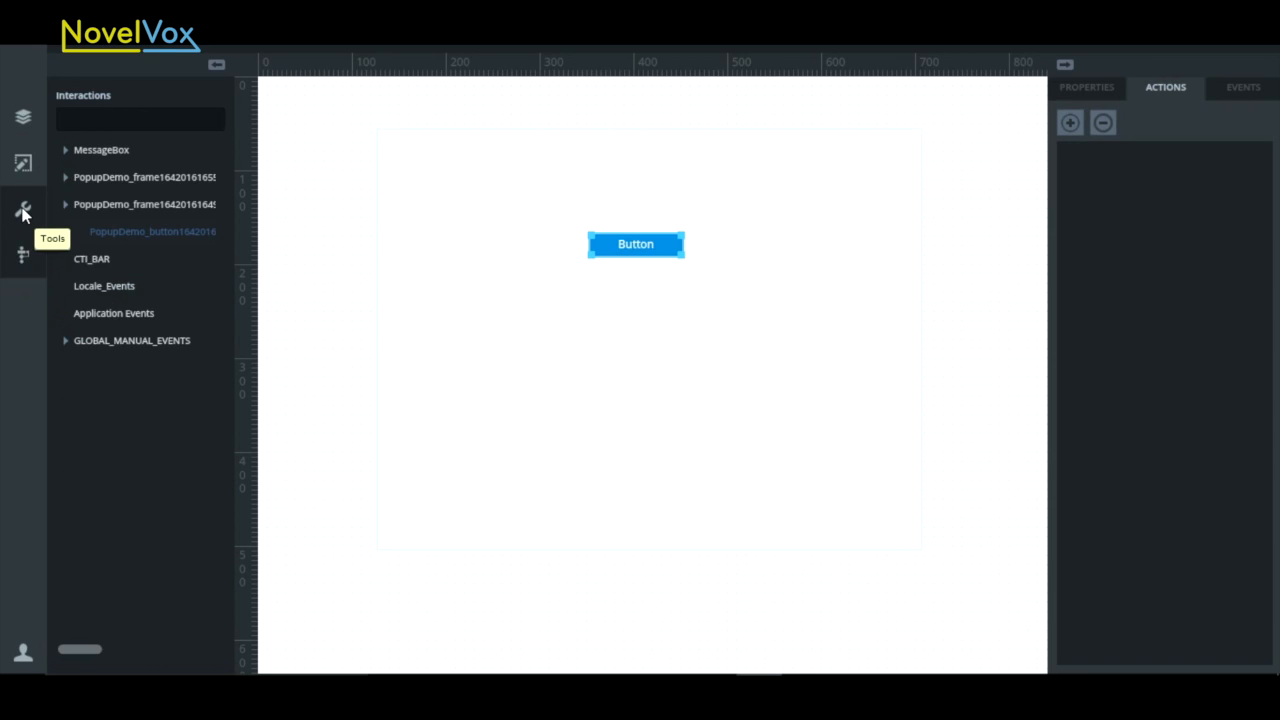
{"action": "left_click", "coordinate": [22, 210]}
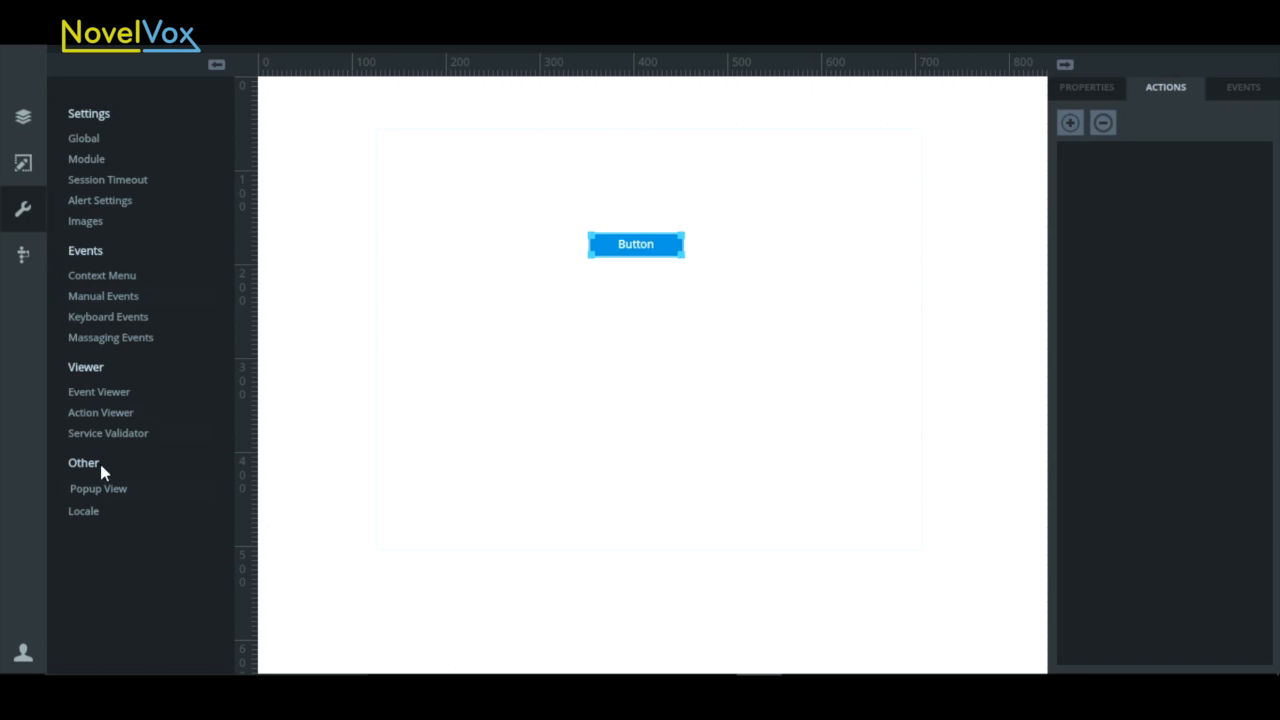
{"action": "left_click", "coordinate": [98, 488]}
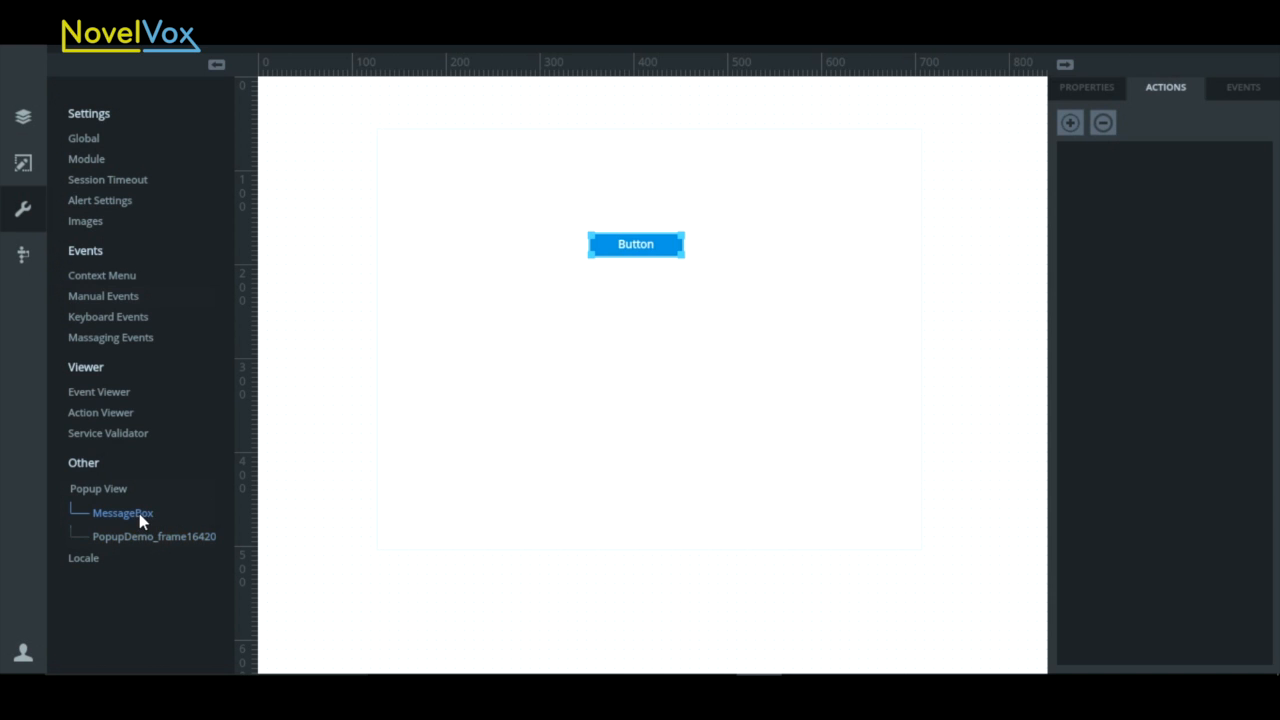
{"action": "left_click", "coordinate": [122, 512]}
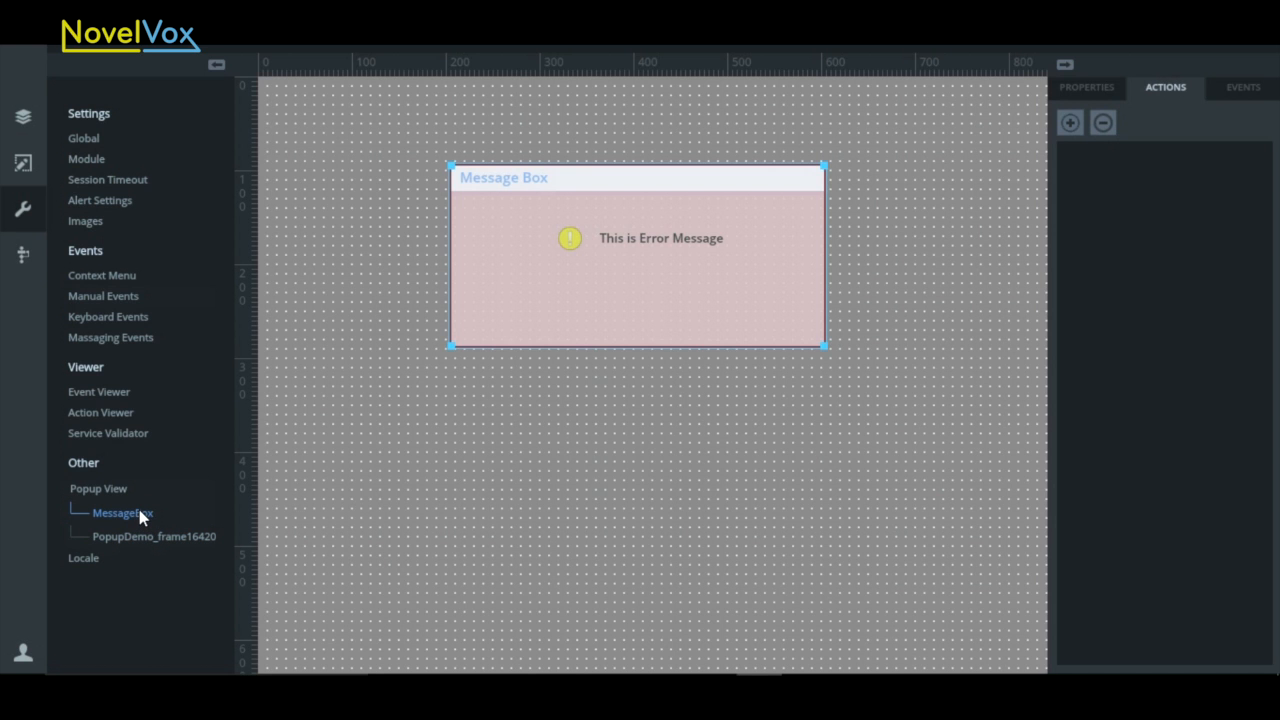
{"action": "mouse_move", "coordinate": [530, 306]}
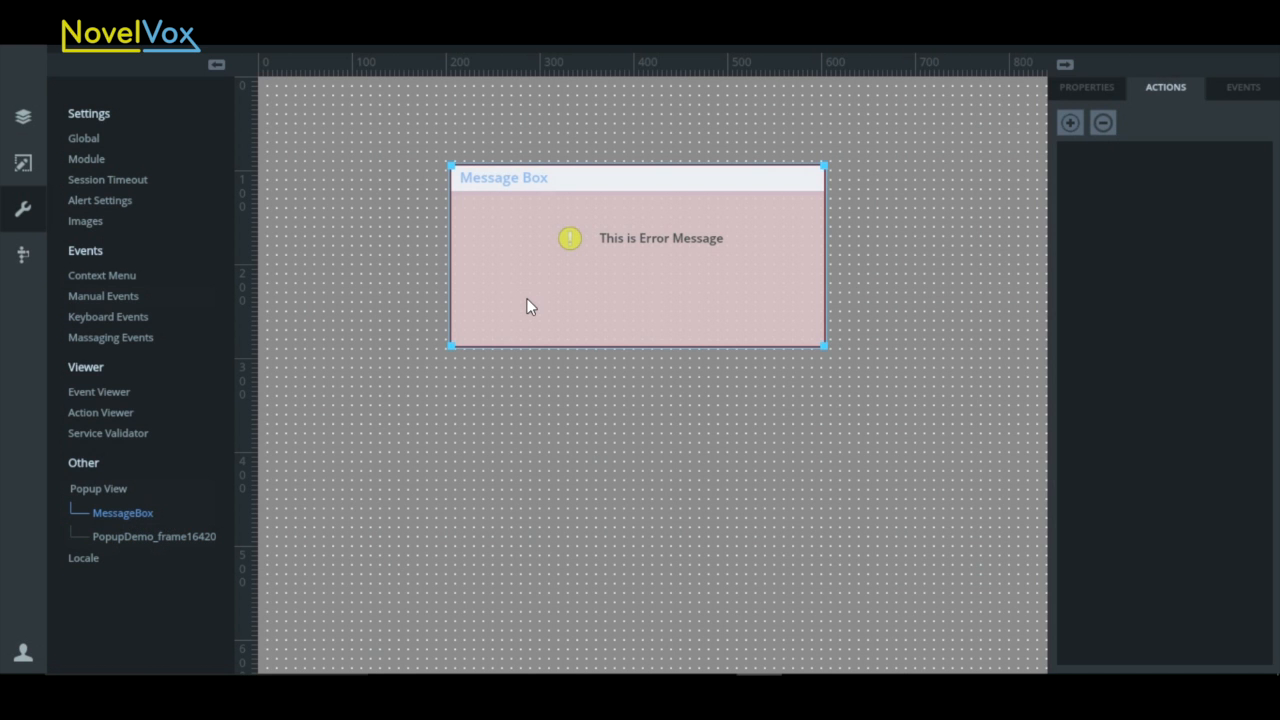
{"action": "mouse_move", "coordinate": [528, 304]}
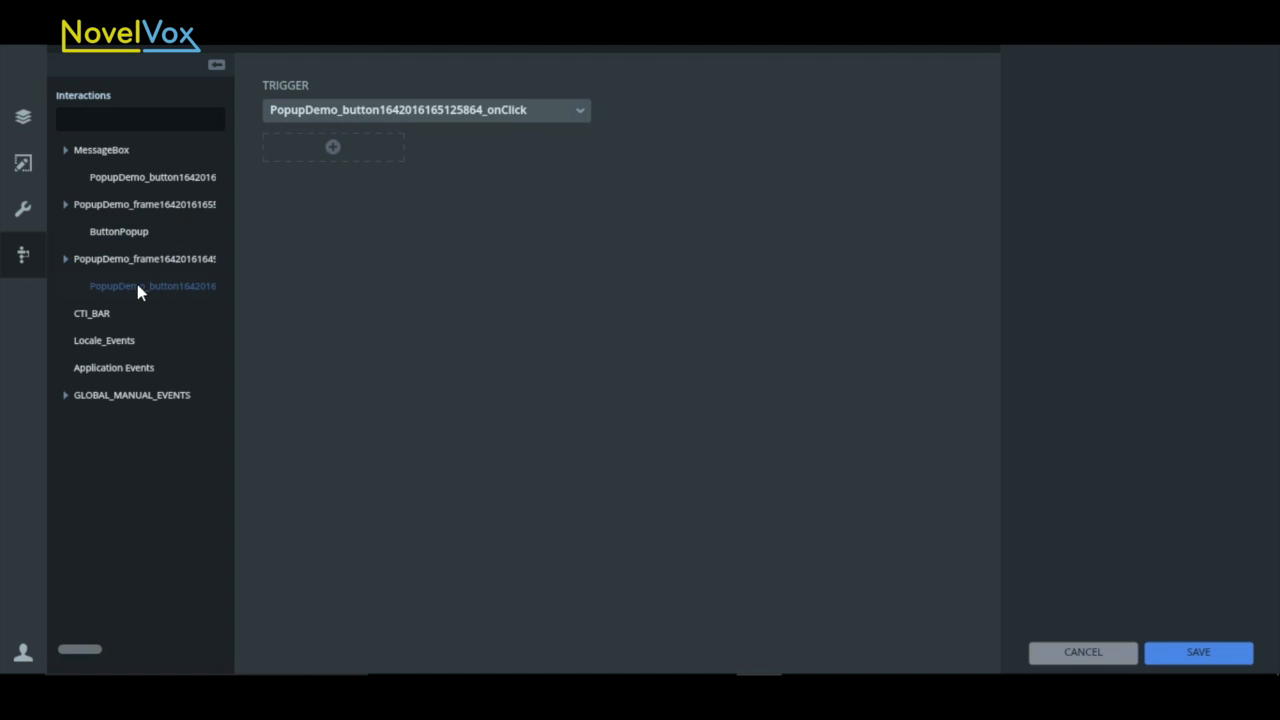
{"action": "mouse_move", "coordinate": [560, 130]}
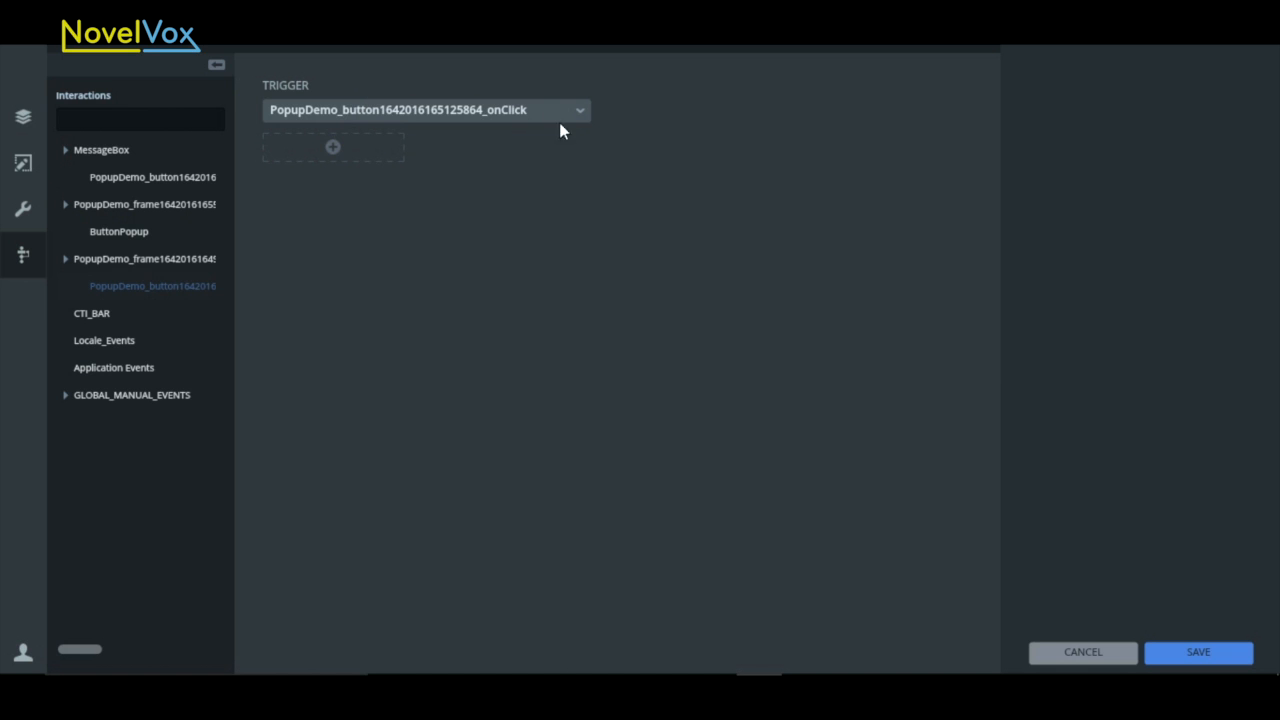
- Add an Open action to the button's onClick trigger, save it and publish the project
{"action": "left_click", "coordinate": [332, 148]}
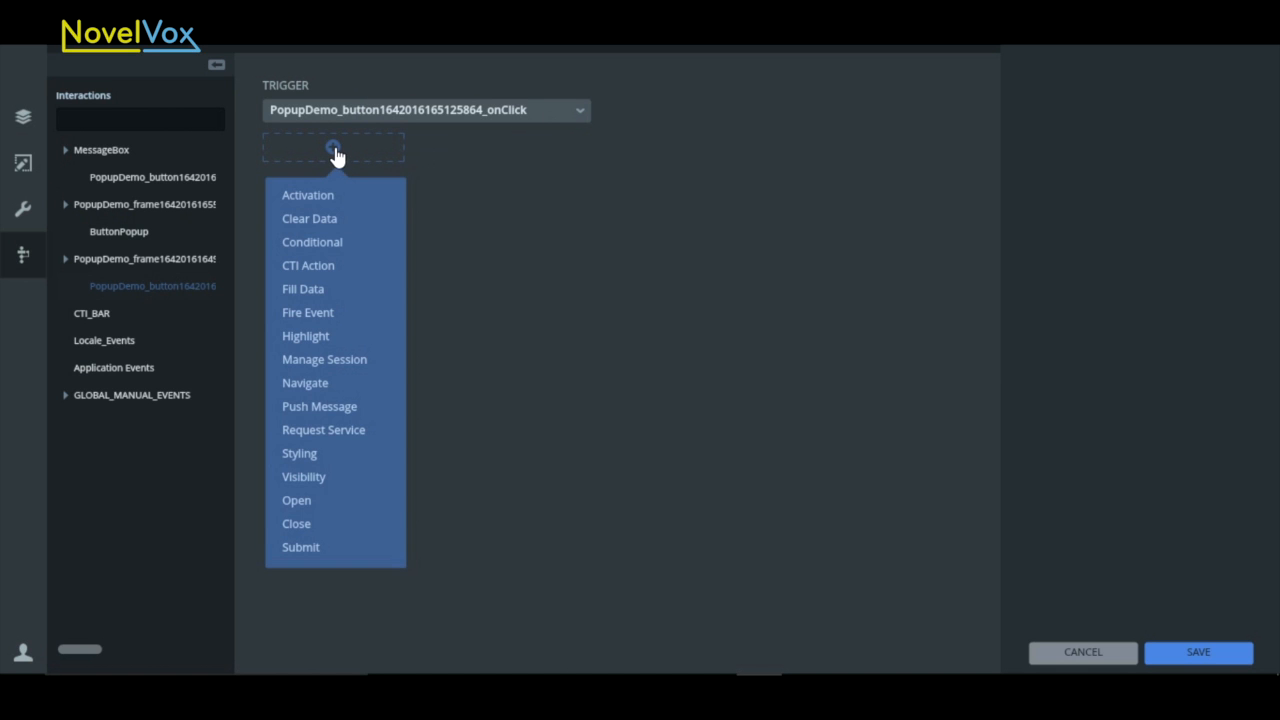
{"action": "mouse_move", "coordinate": [296, 500]}
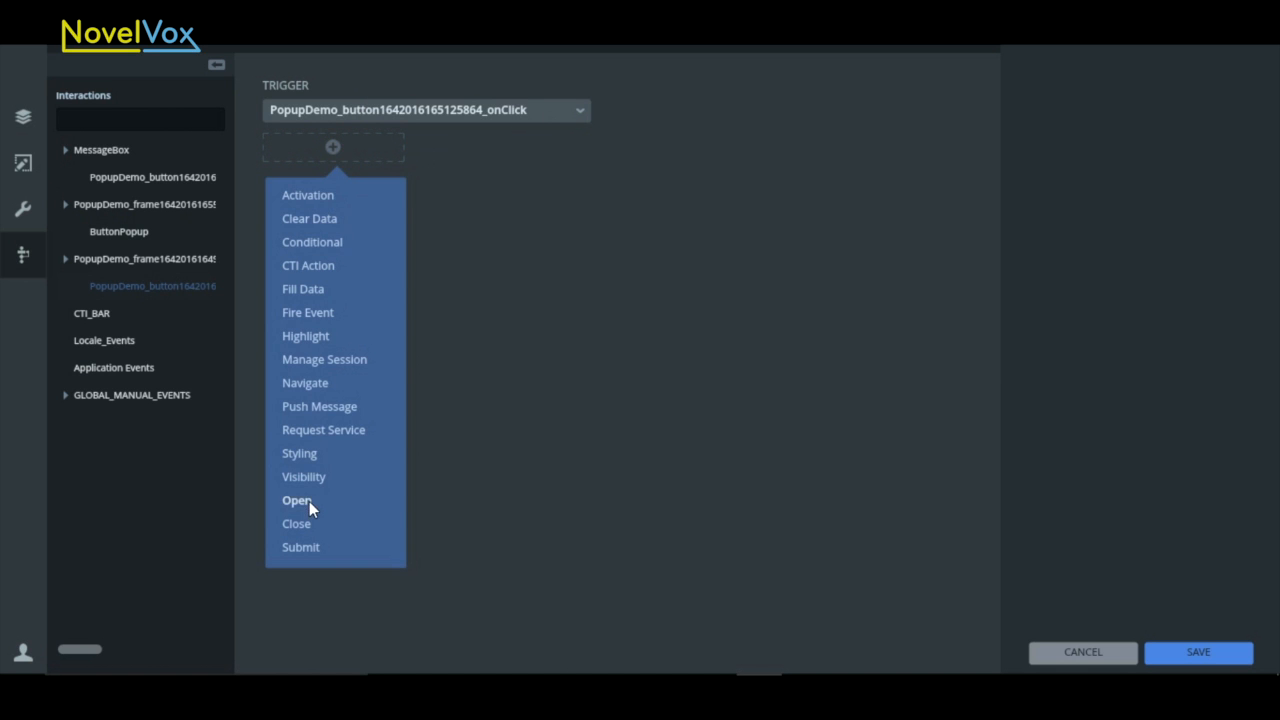
{"action": "left_click", "coordinate": [296, 500]}
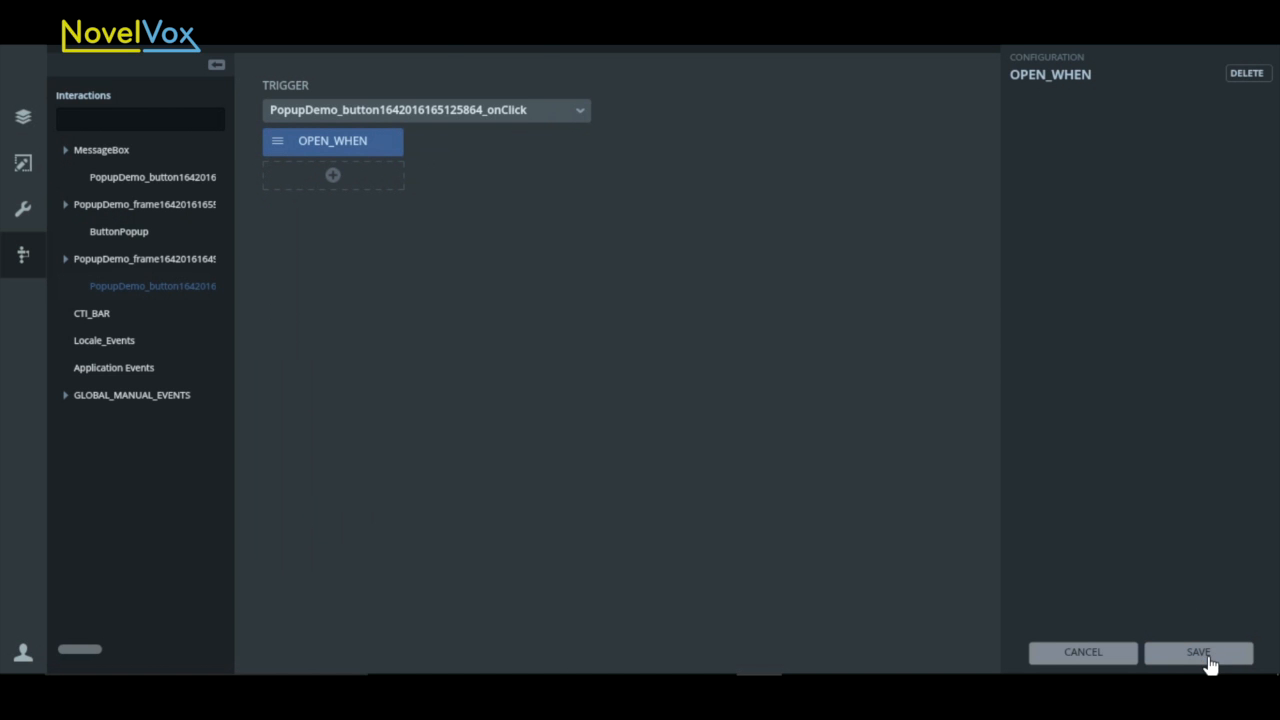
{"action": "left_click", "coordinate": [1198, 652]}
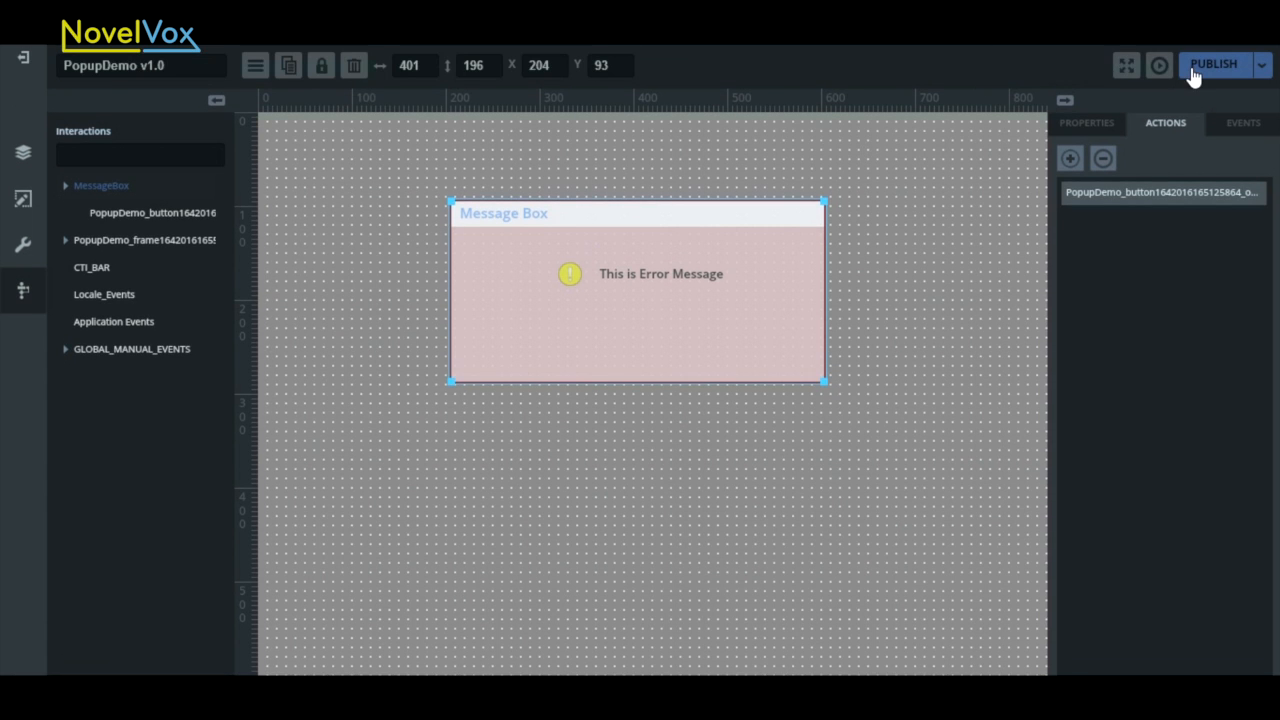
{"action": "left_click", "coordinate": [1212, 64]}
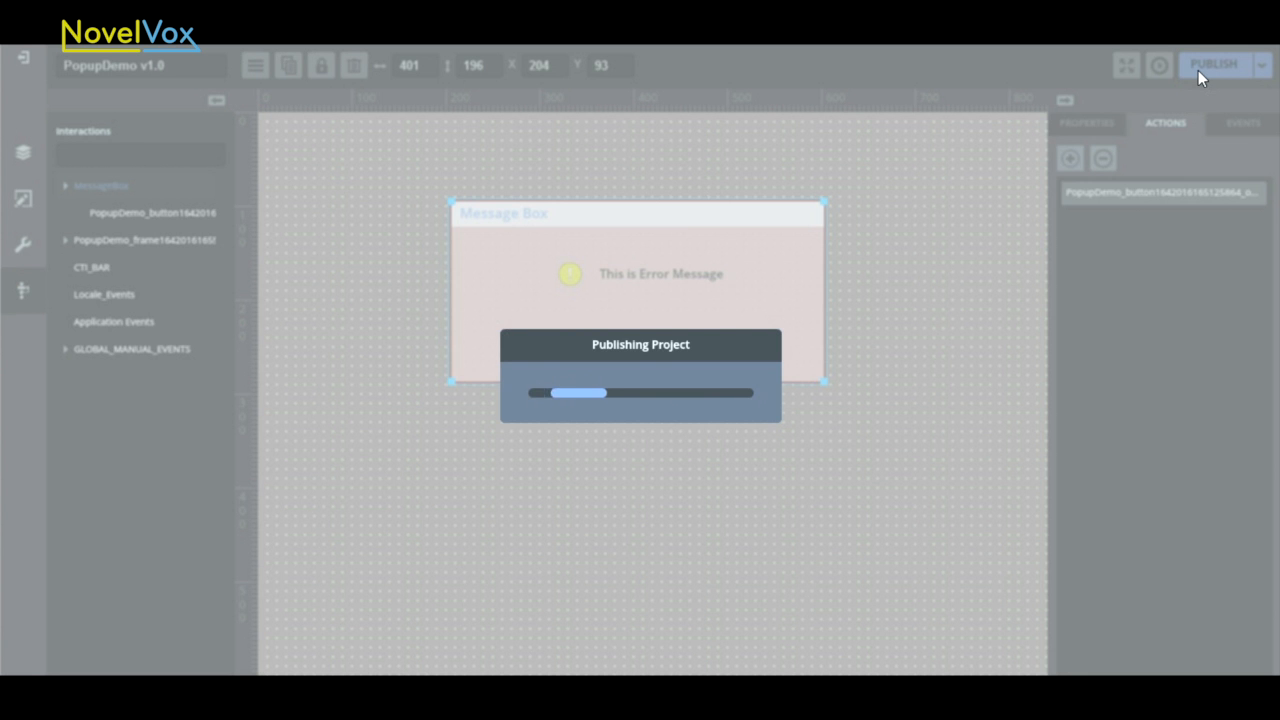
{"action": "left_click", "coordinate": [1214, 64]}
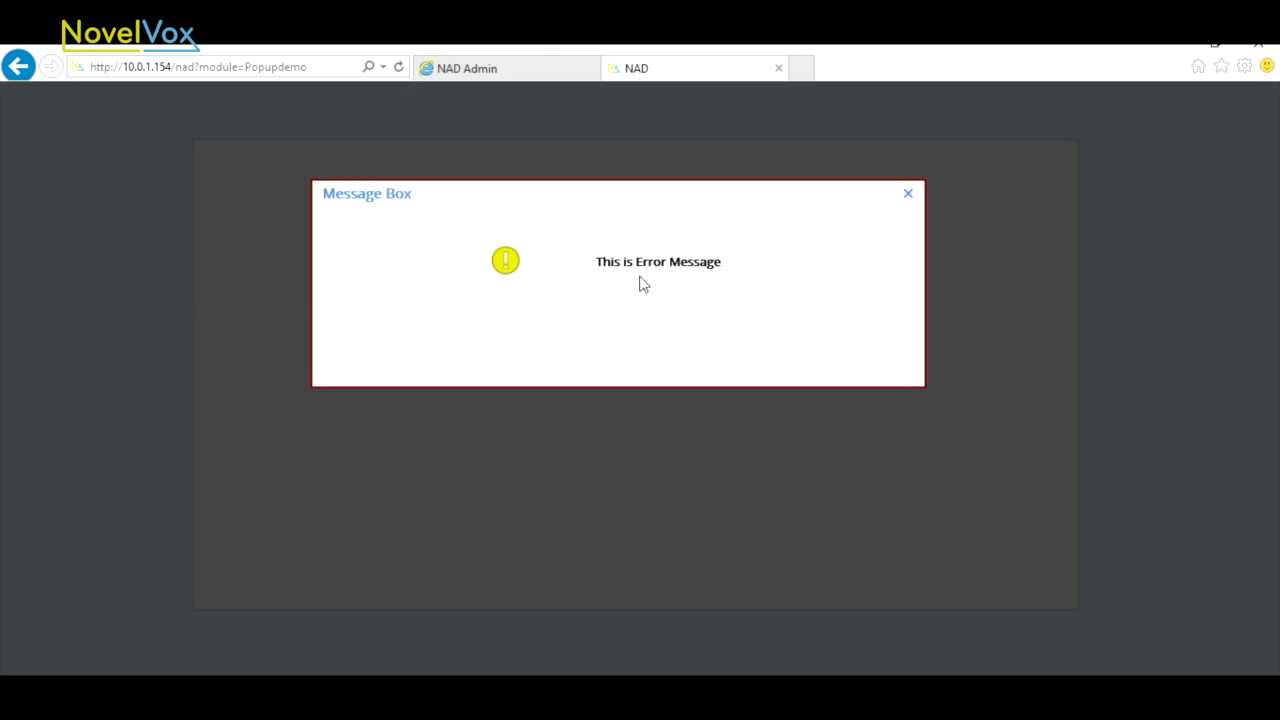
{"action": "mouse_move", "coordinate": [988, 370]}
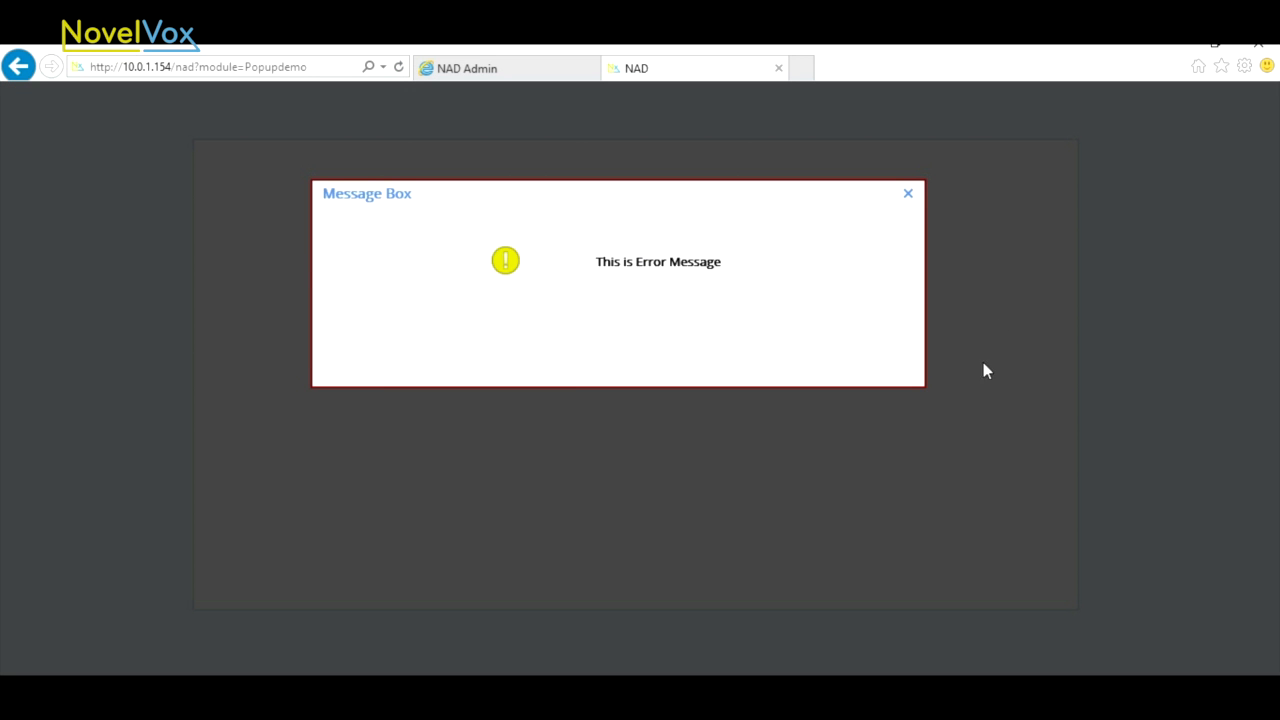
{"action": "mouse_move", "coordinate": [508, 272]}
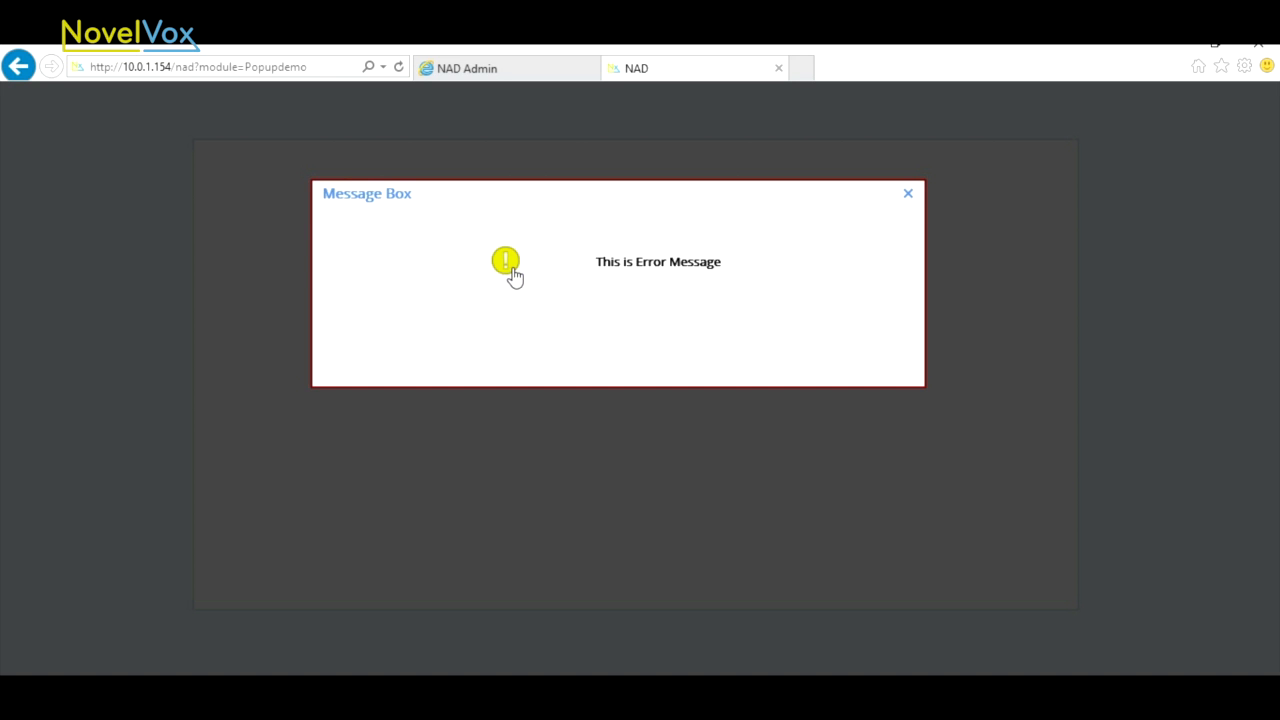
{"action": "mouse_move", "coordinate": [390, 200]}
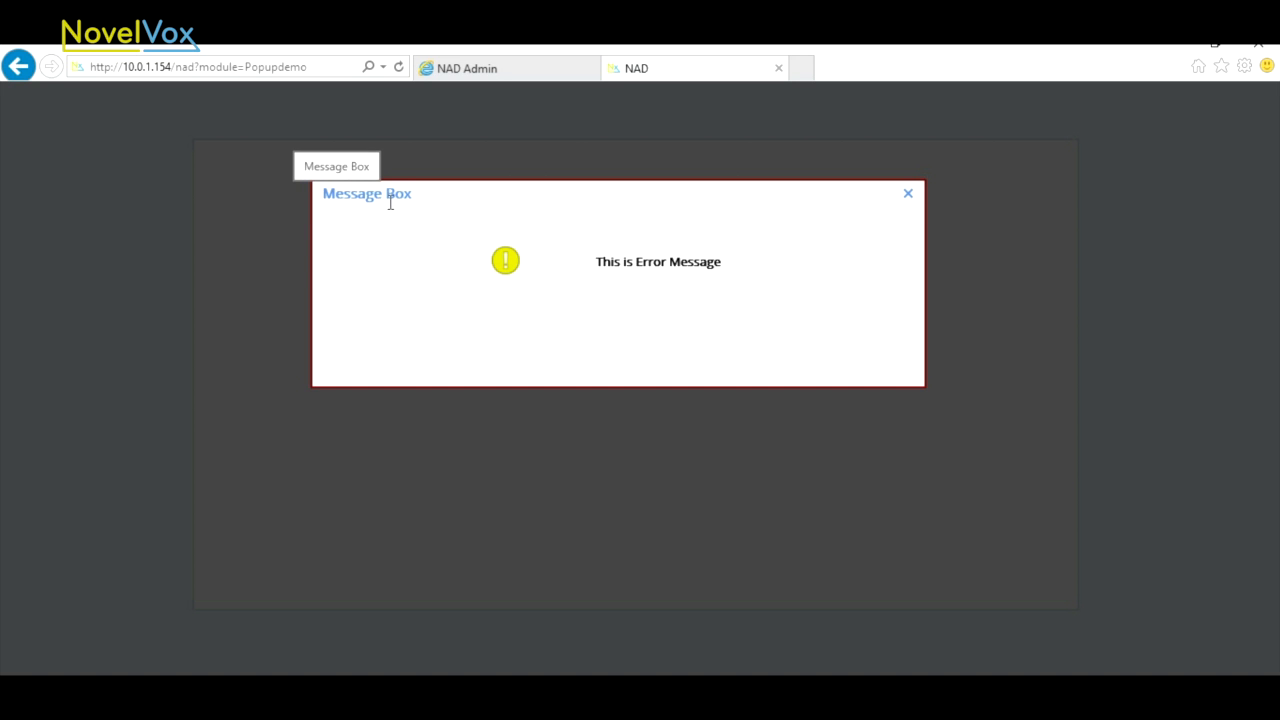
{"action": "mouse_move", "coordinate": [418, 204]}
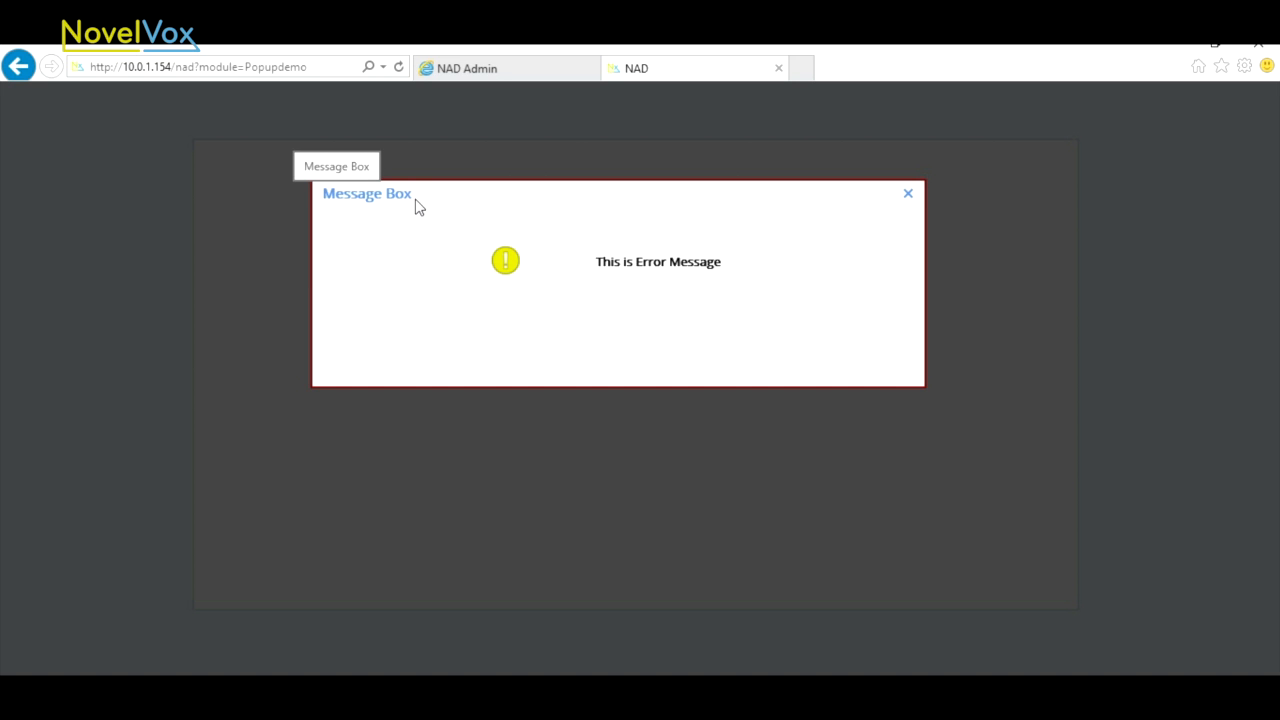
{"action": "mouse_move", "coordinate": [816, 206]}
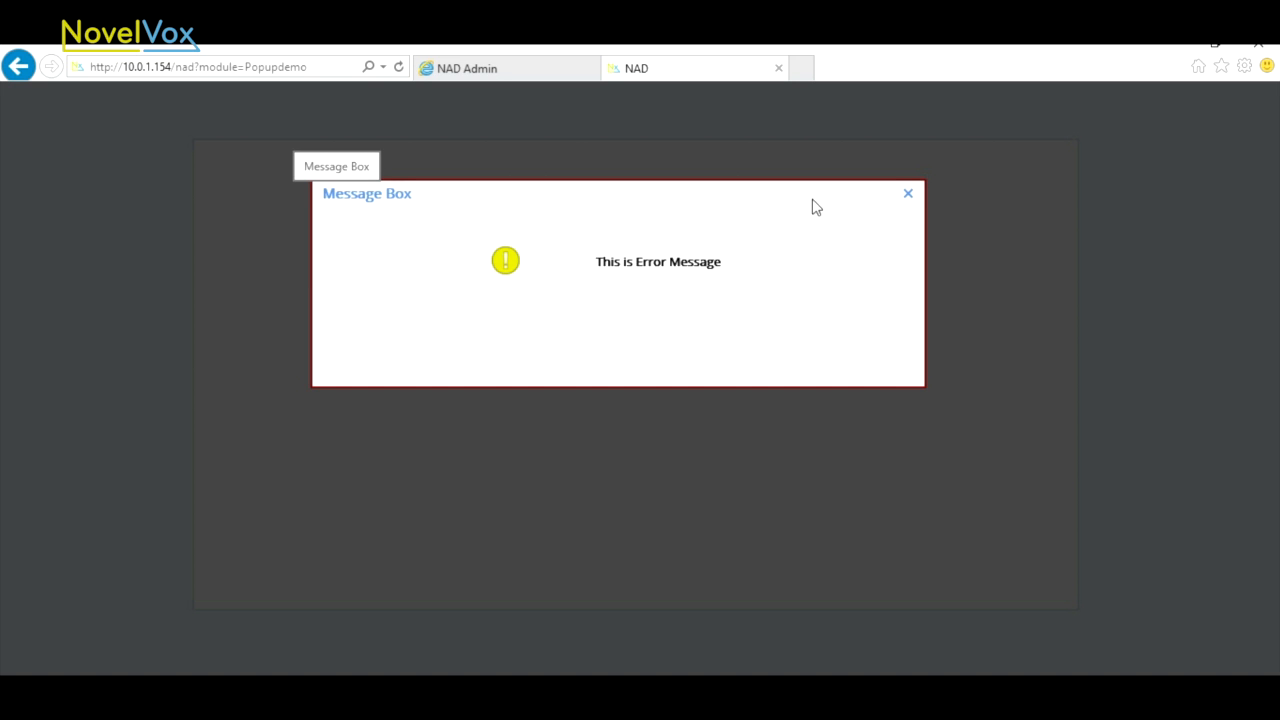
- Close the Message Box popup in the browser via its × to show the blue button page
{"action": "left_click", "coordinate": [908, 192]}
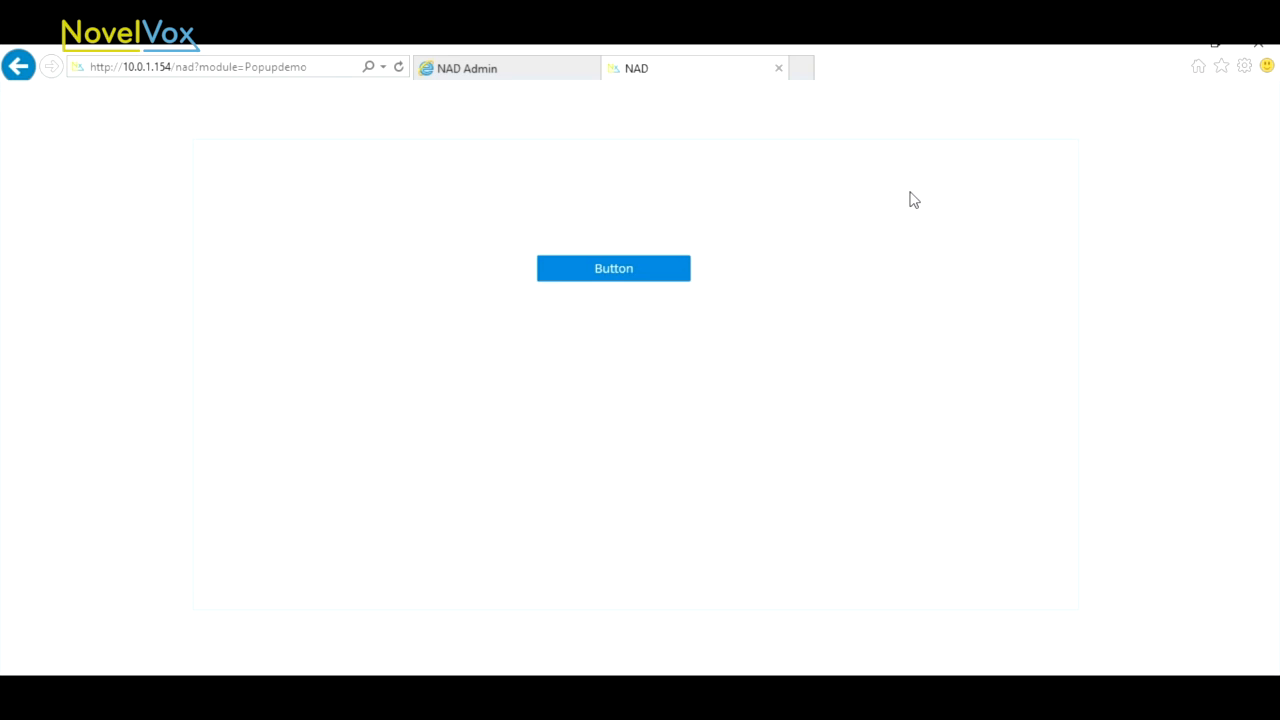
{"action": "mouse_move", "coordinate": [856, 226]}
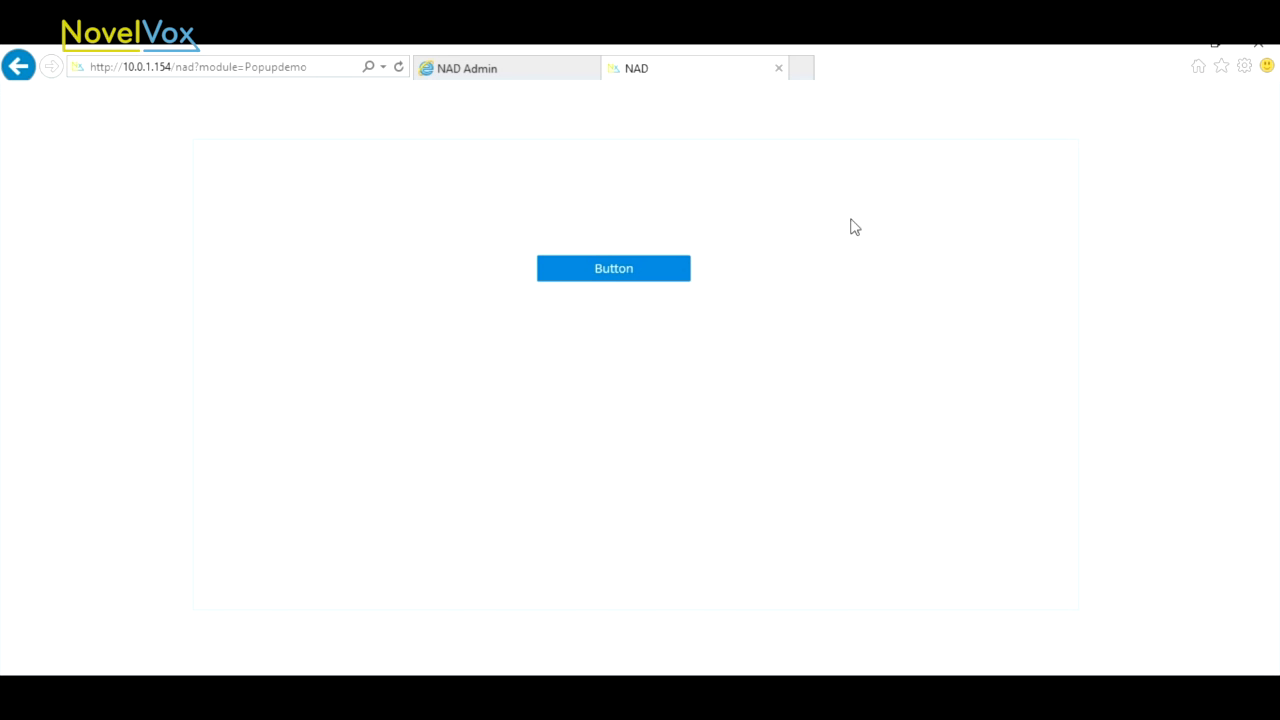
{"action": "mouse_move", "coordinate": [838, 232]}
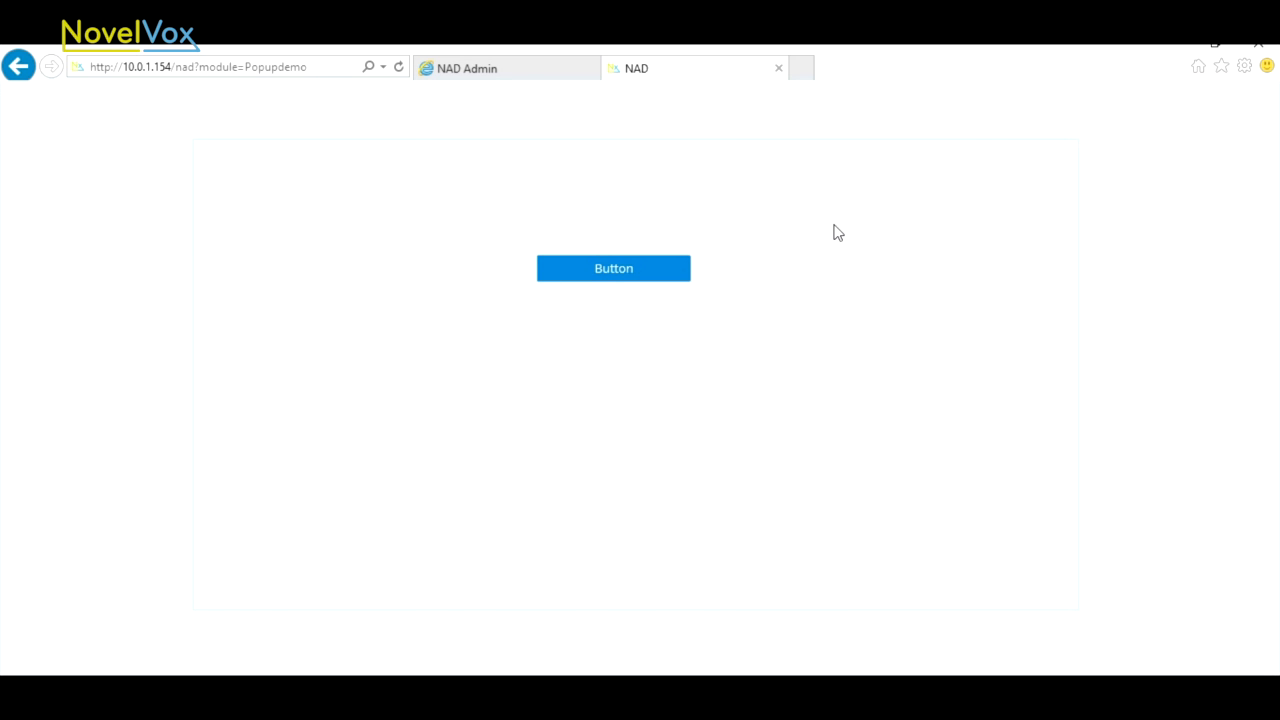
{"action": "mouse_move", "coordinate": [652, 394]}
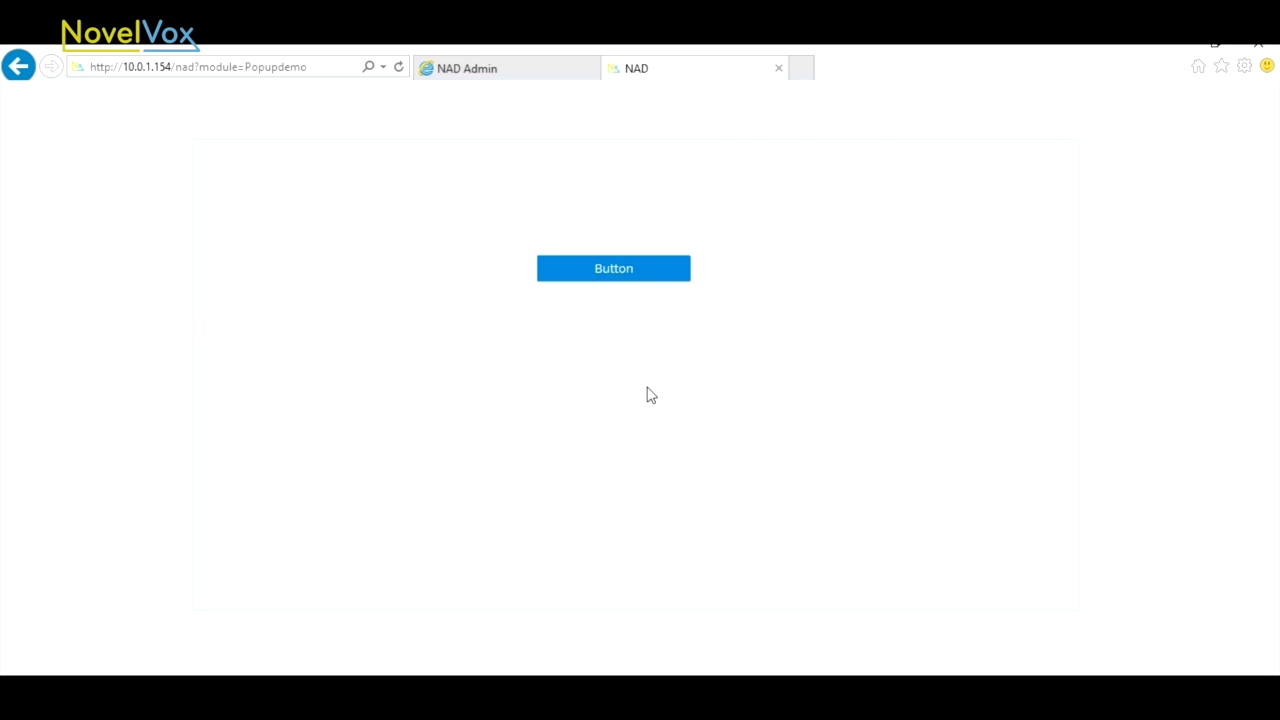